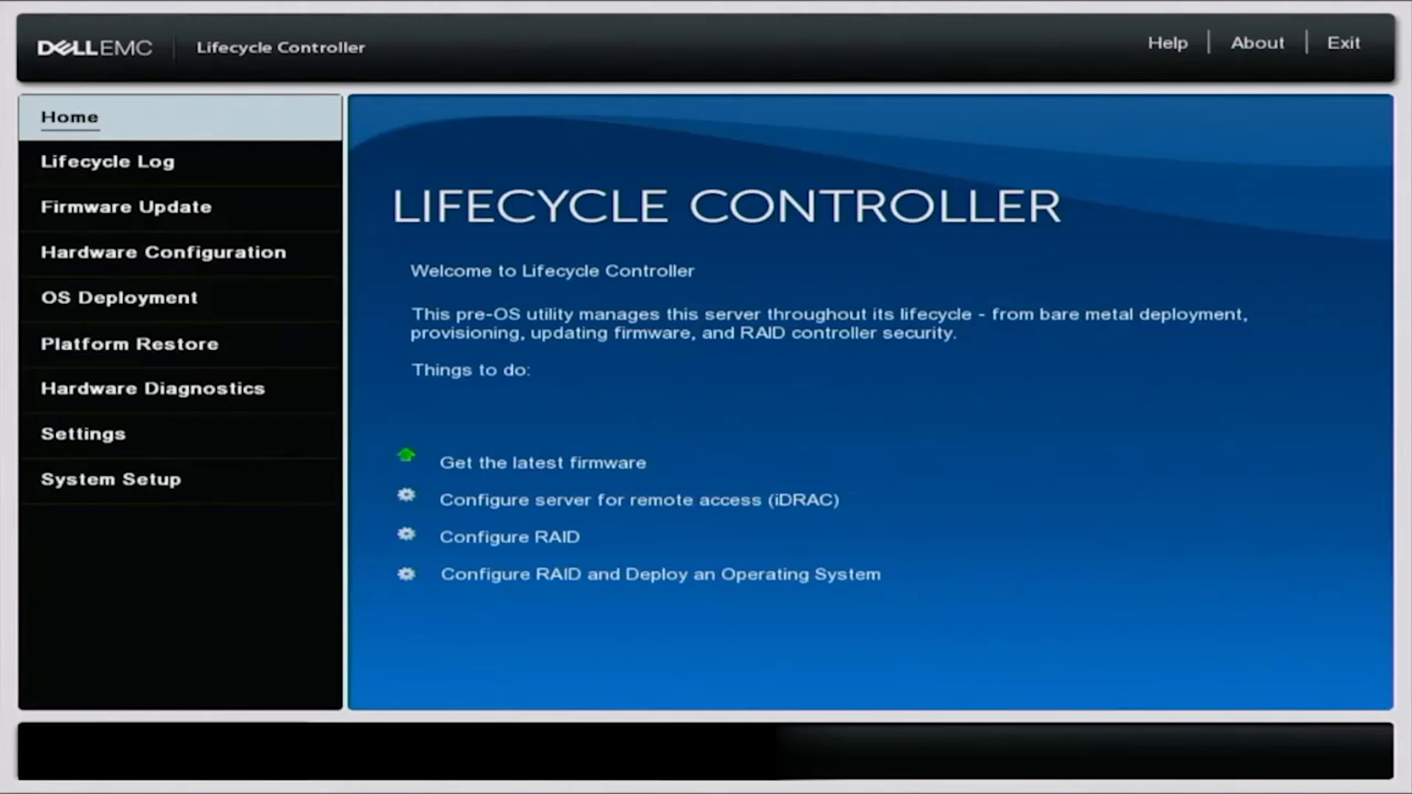
# Go to Settings and bring up Network Settings for the embedded Broadcom NIC.
pyautogui.click(107, 161)
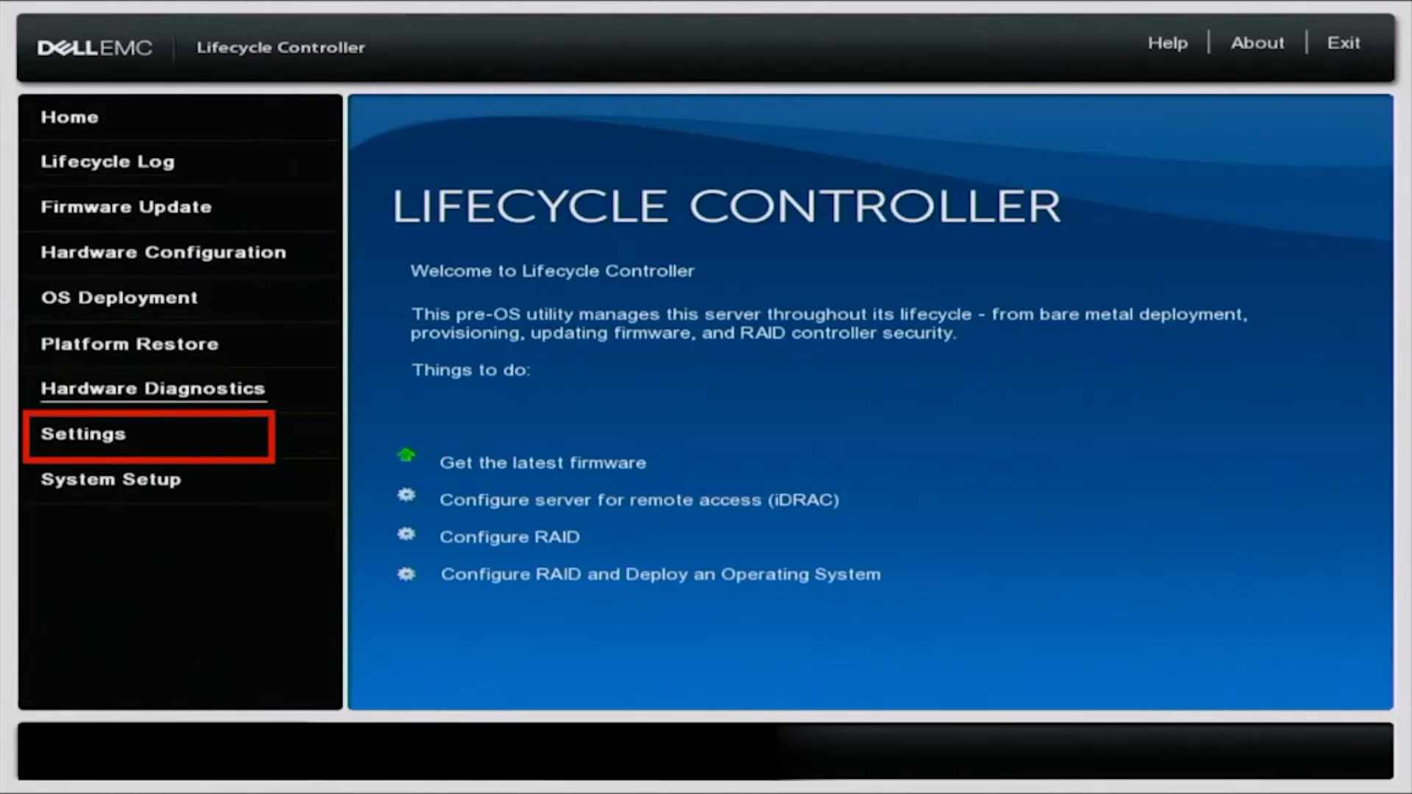
pyautogui.click(81, 434)
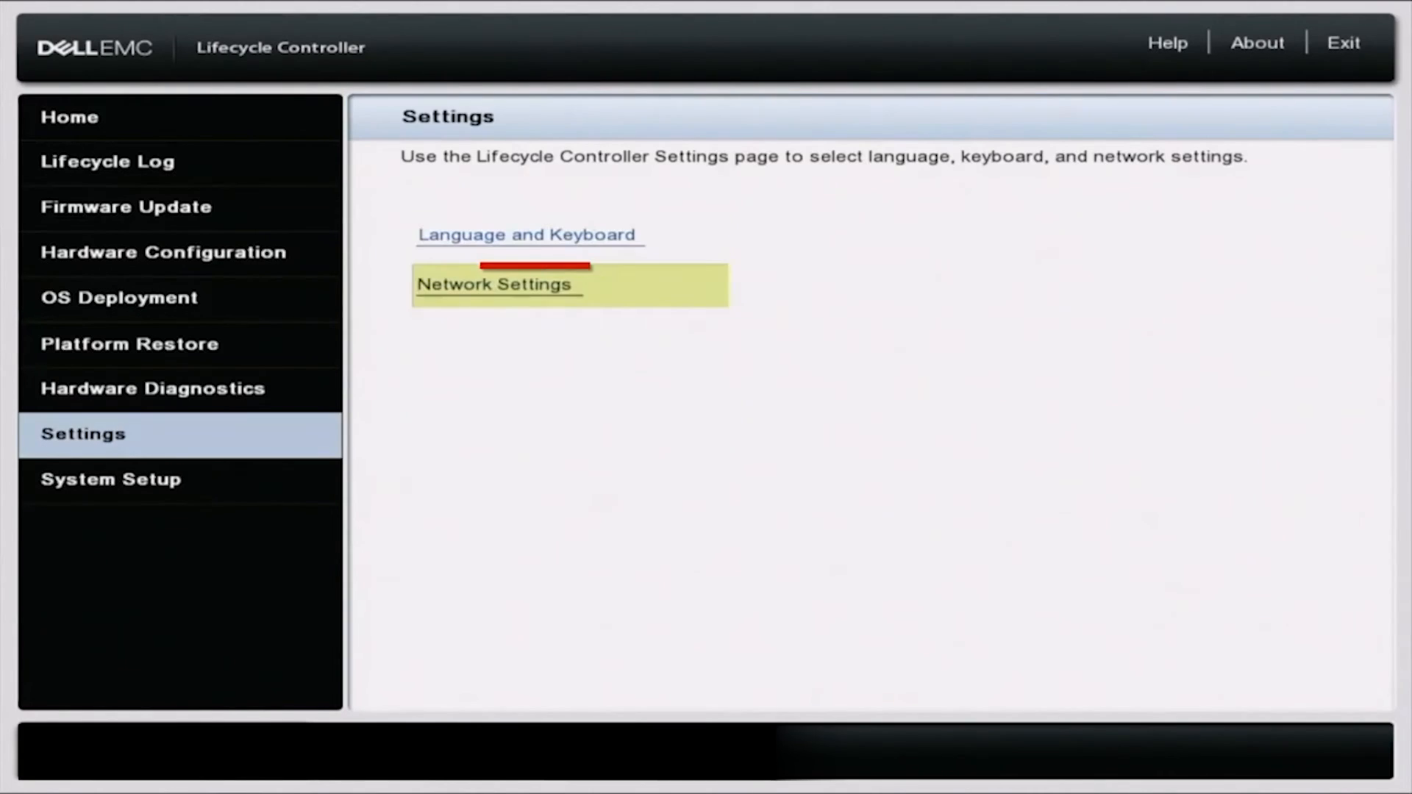
pyautogui.click(495, 284)
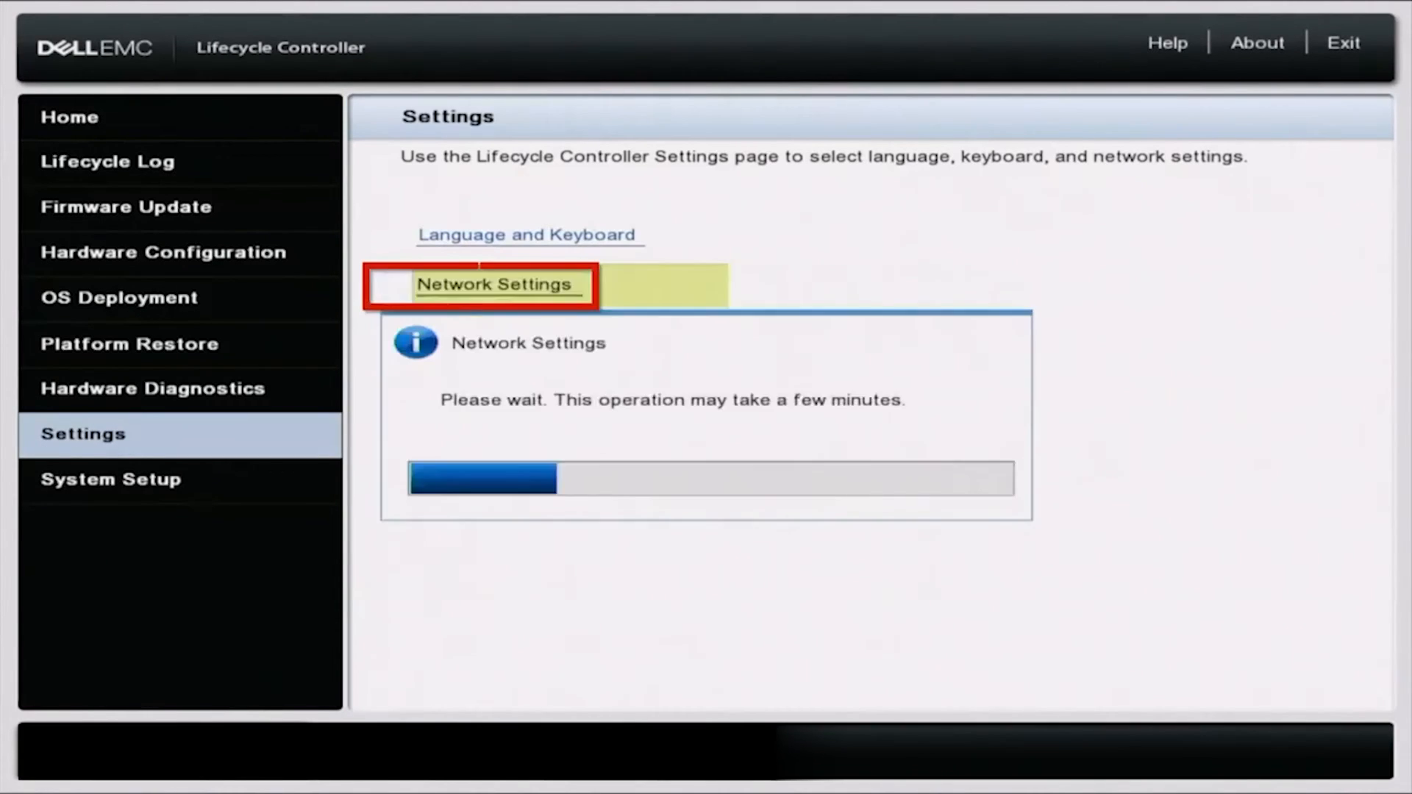
pyautogui.click(496, 285)
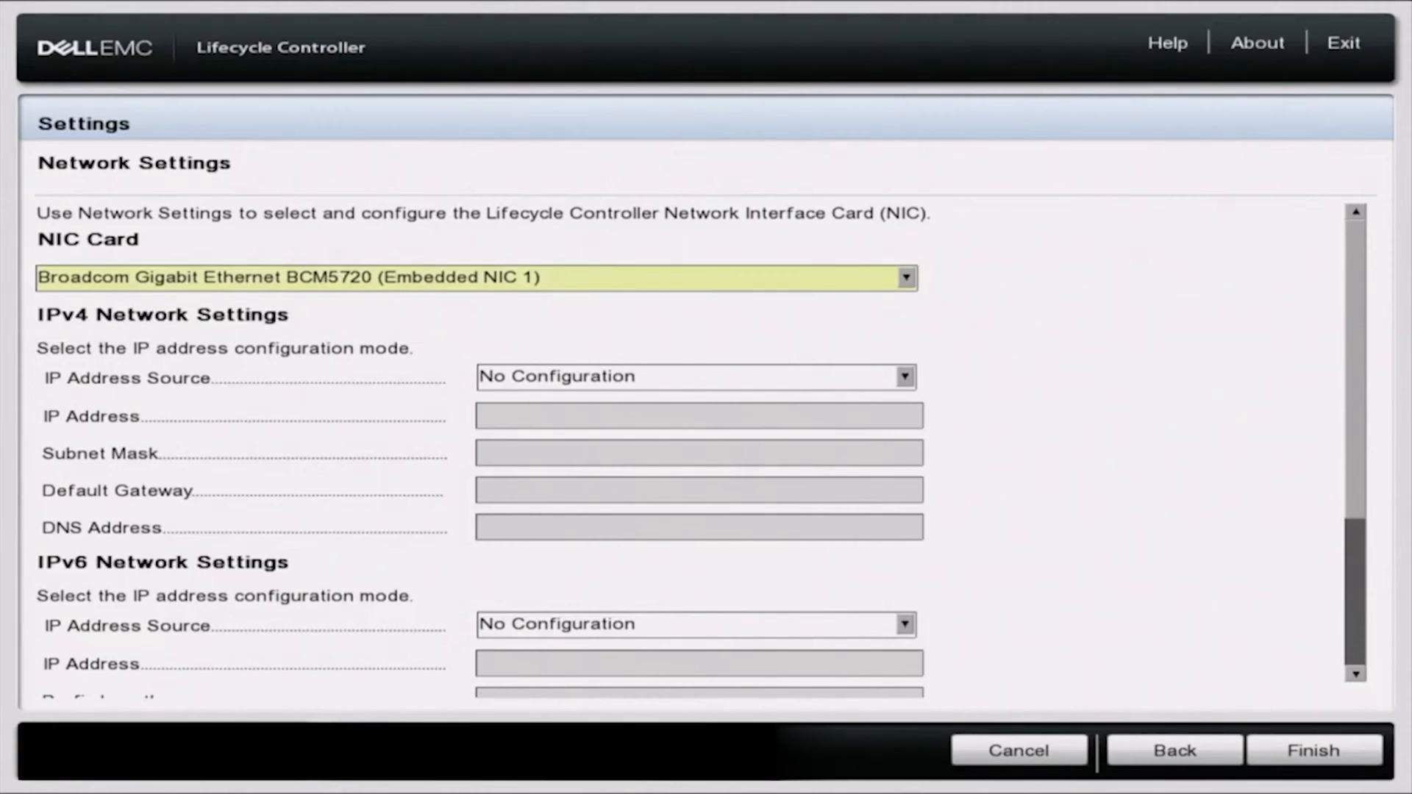
# Set the NIC's IPv4 address source to DHCP, finish to apply it, acknowledge success and return Home.
pyautogui.click(903, 376)
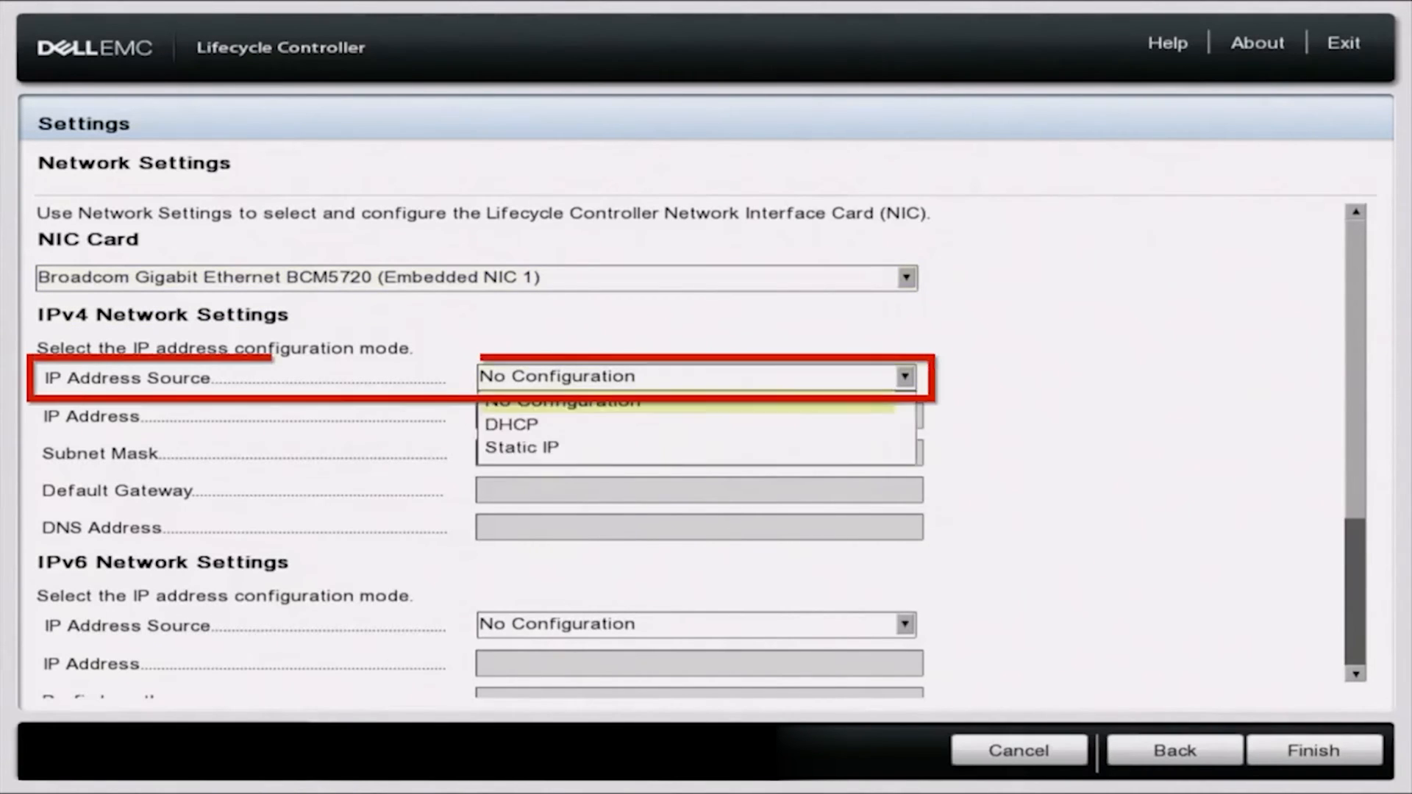
pyautogui.click(510, 424)
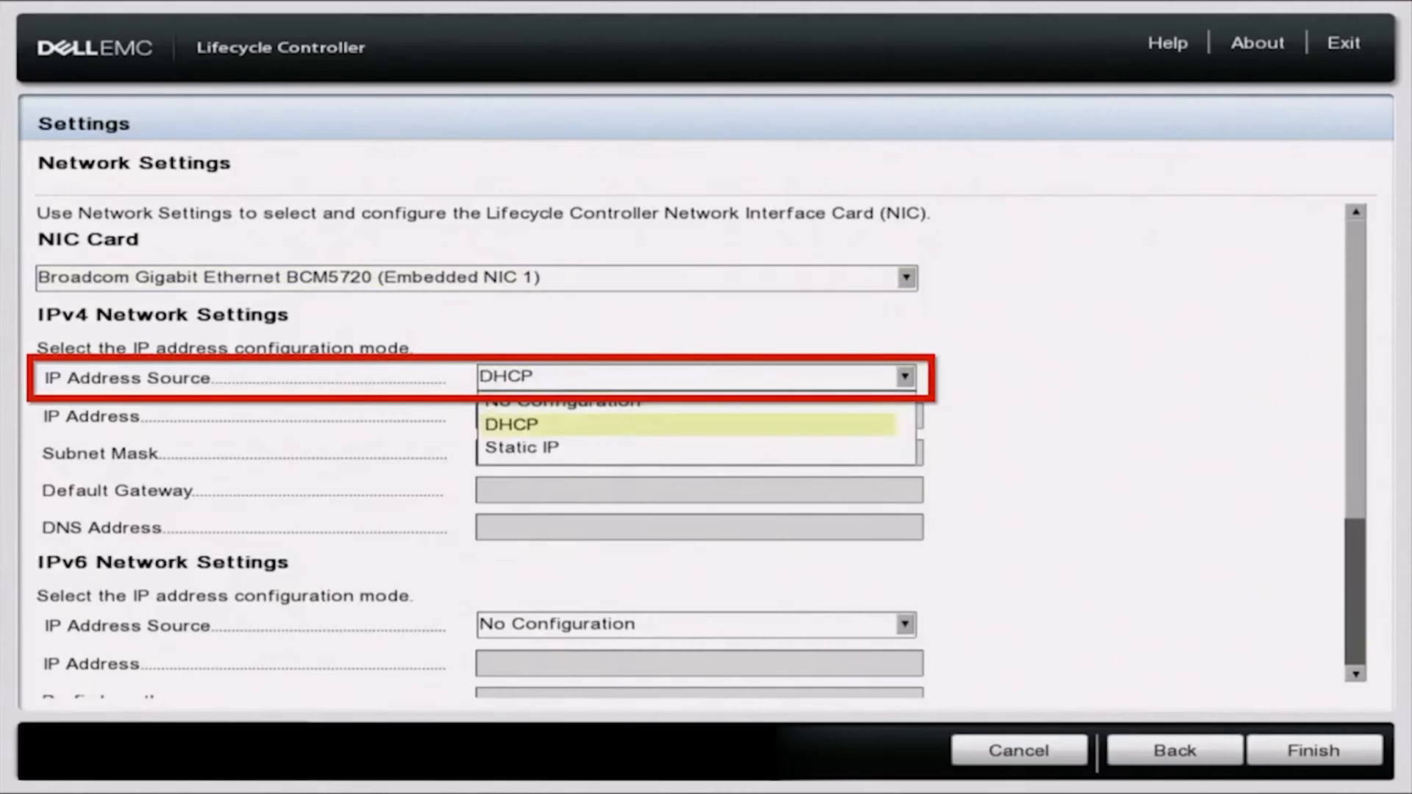
pyautogui.click(520, 425)
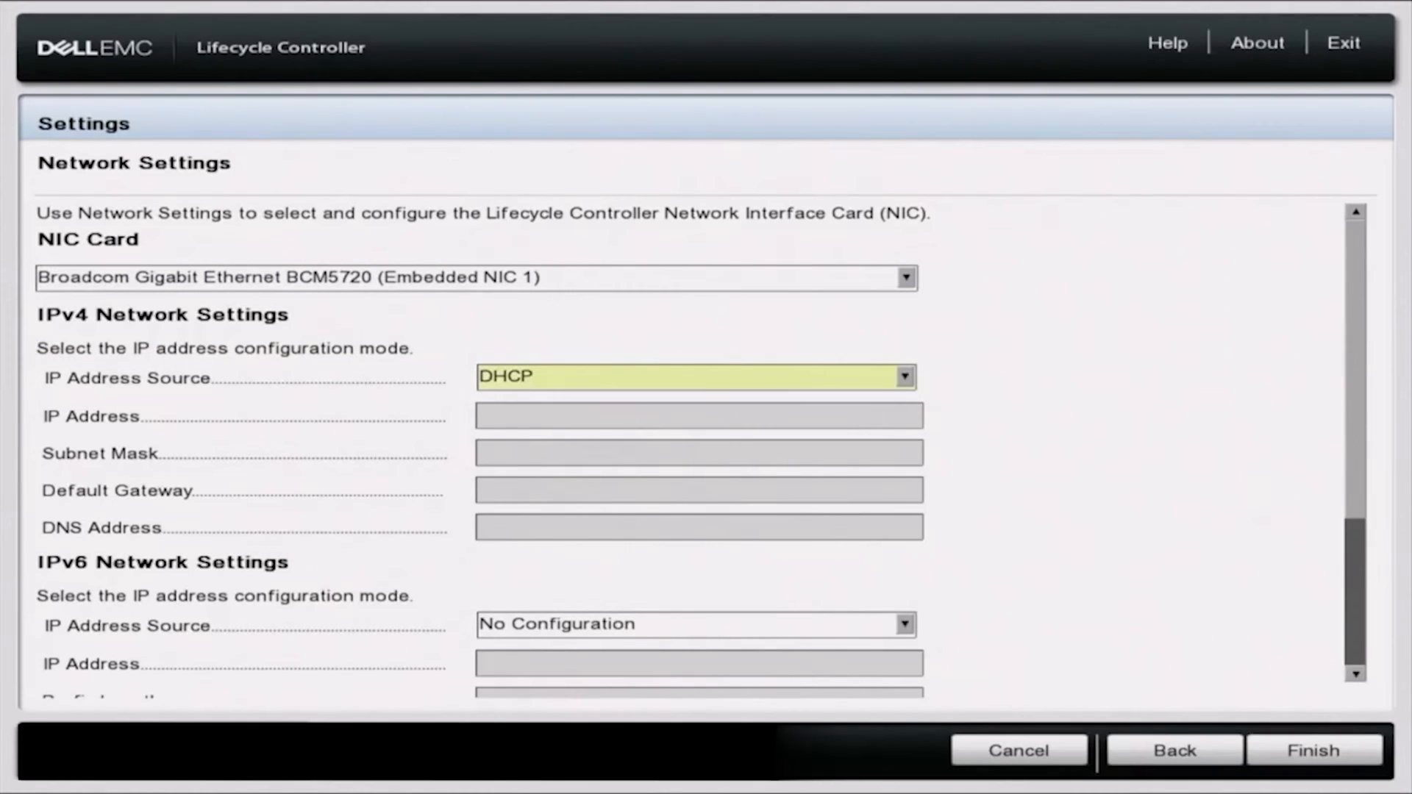
pyautogui.click(695, 624)
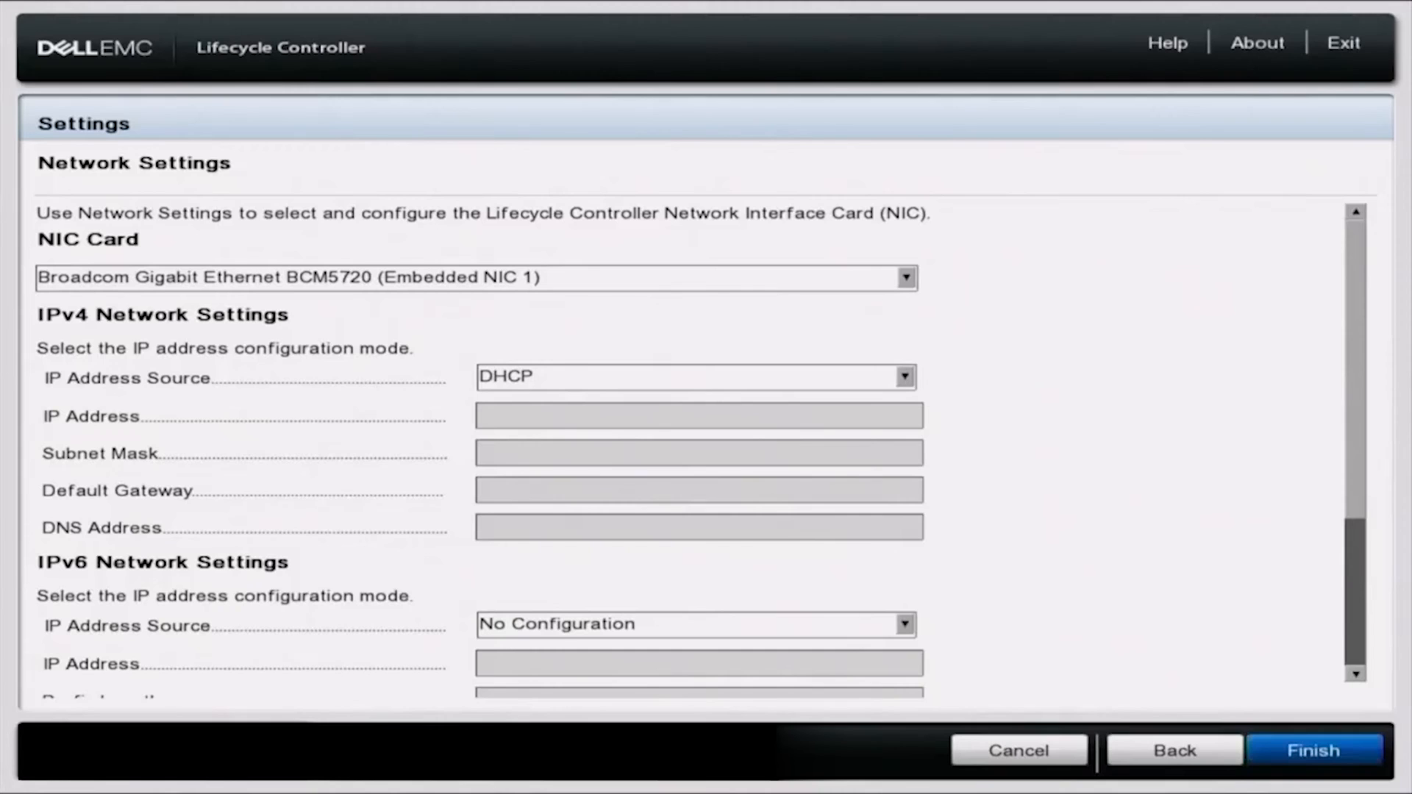
pyautogui.click(1318, 750)
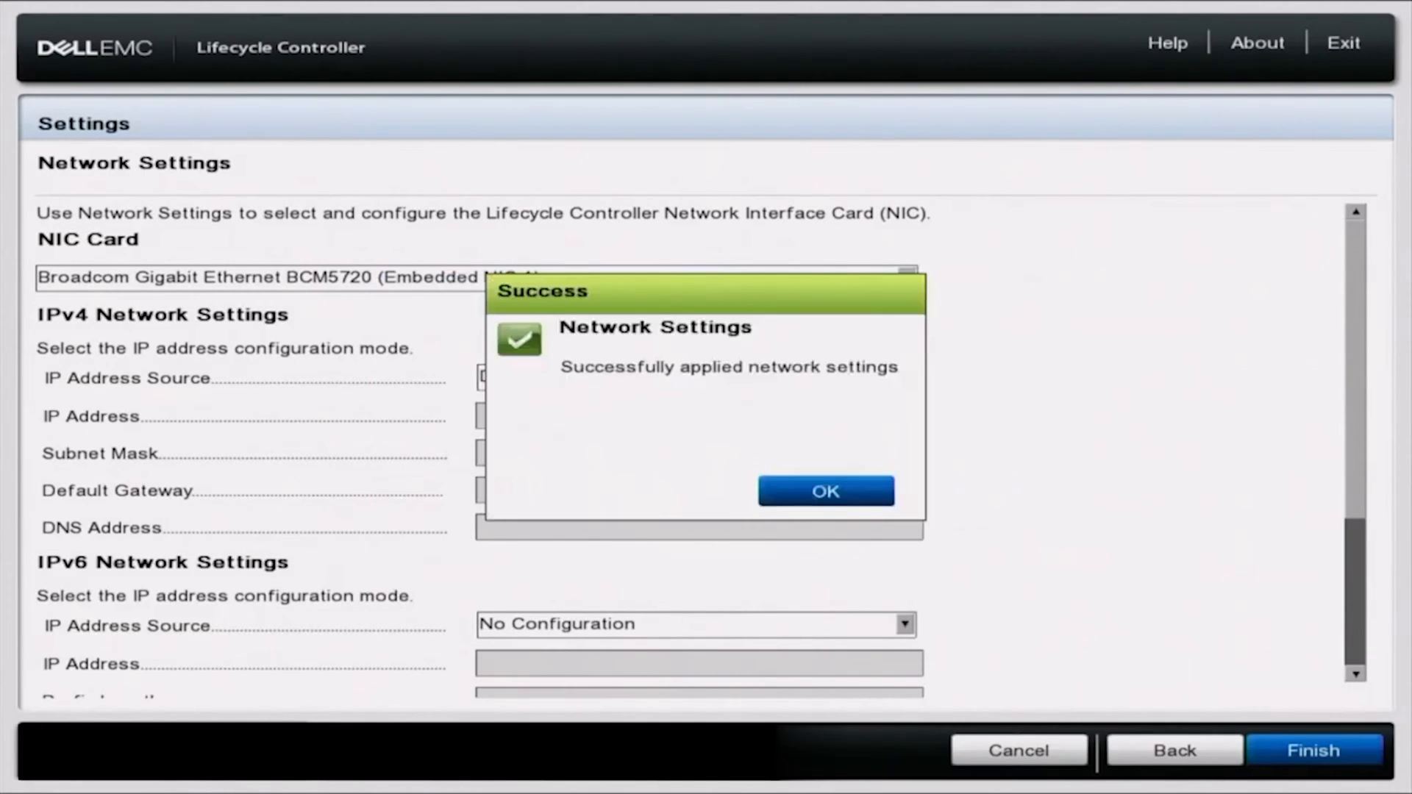
pyautogui.click(826, 492)
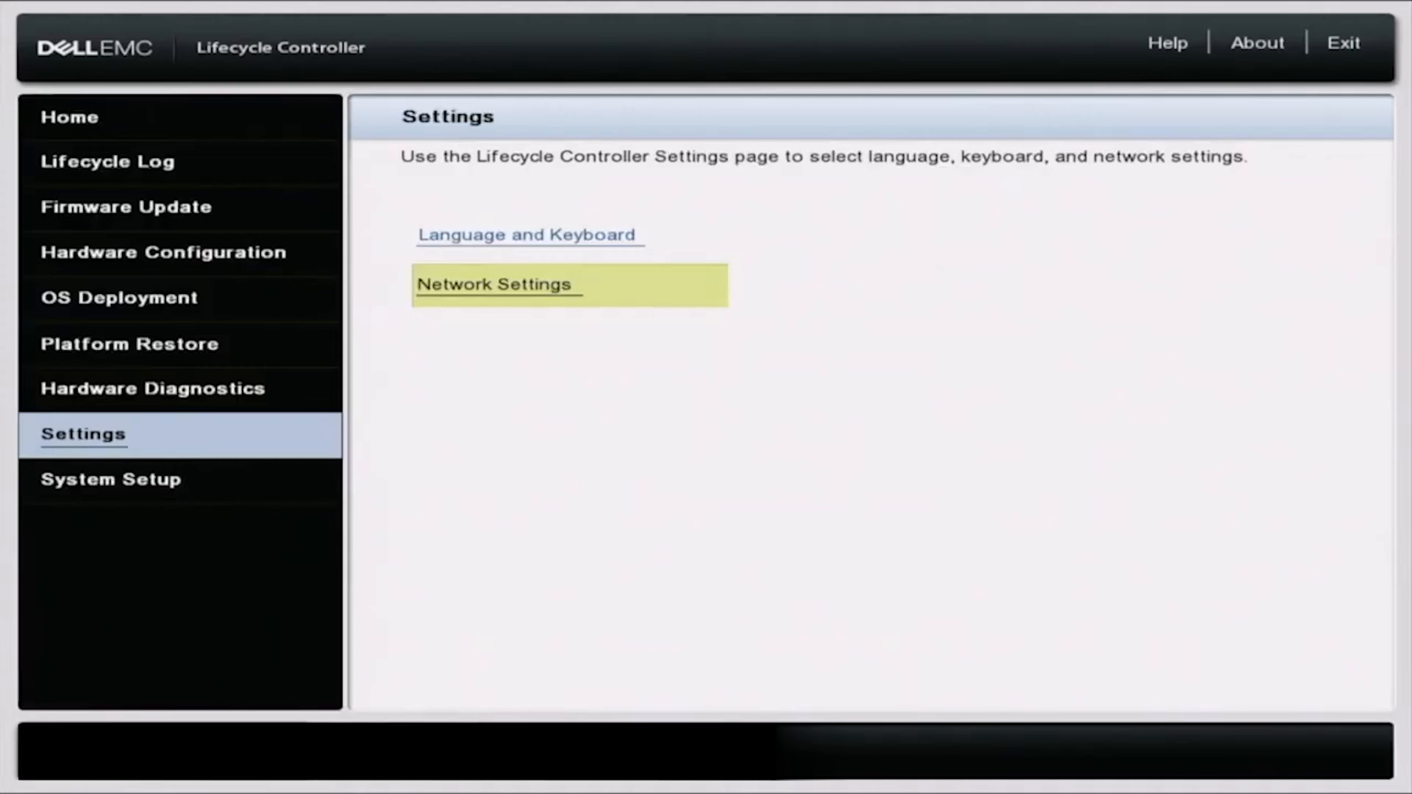
pyautogui.click(67, 116)
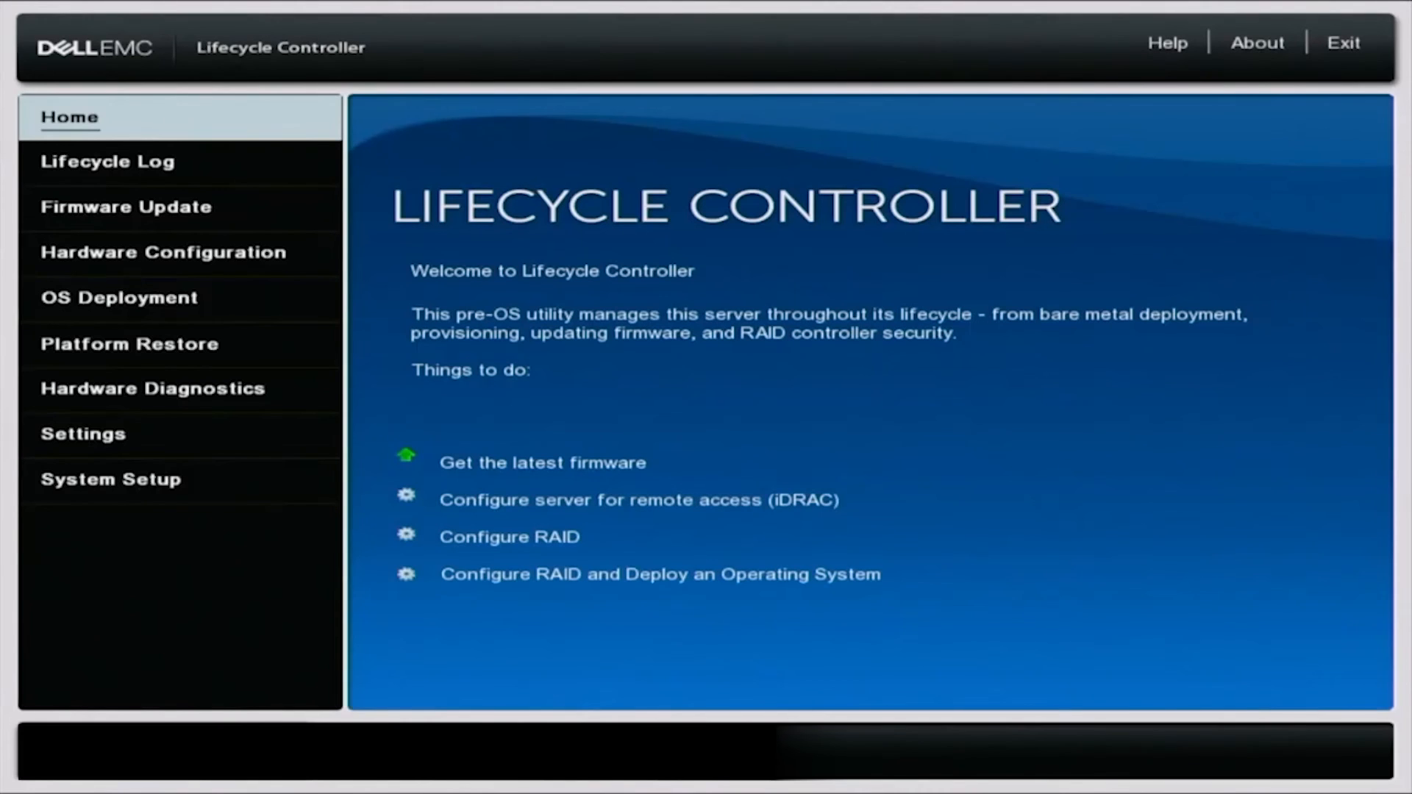
# Launch the Firmware Update wizard with Network Share as the repository and advance to step 2, Enter Access Details.
pyautogui.click(108, 161)
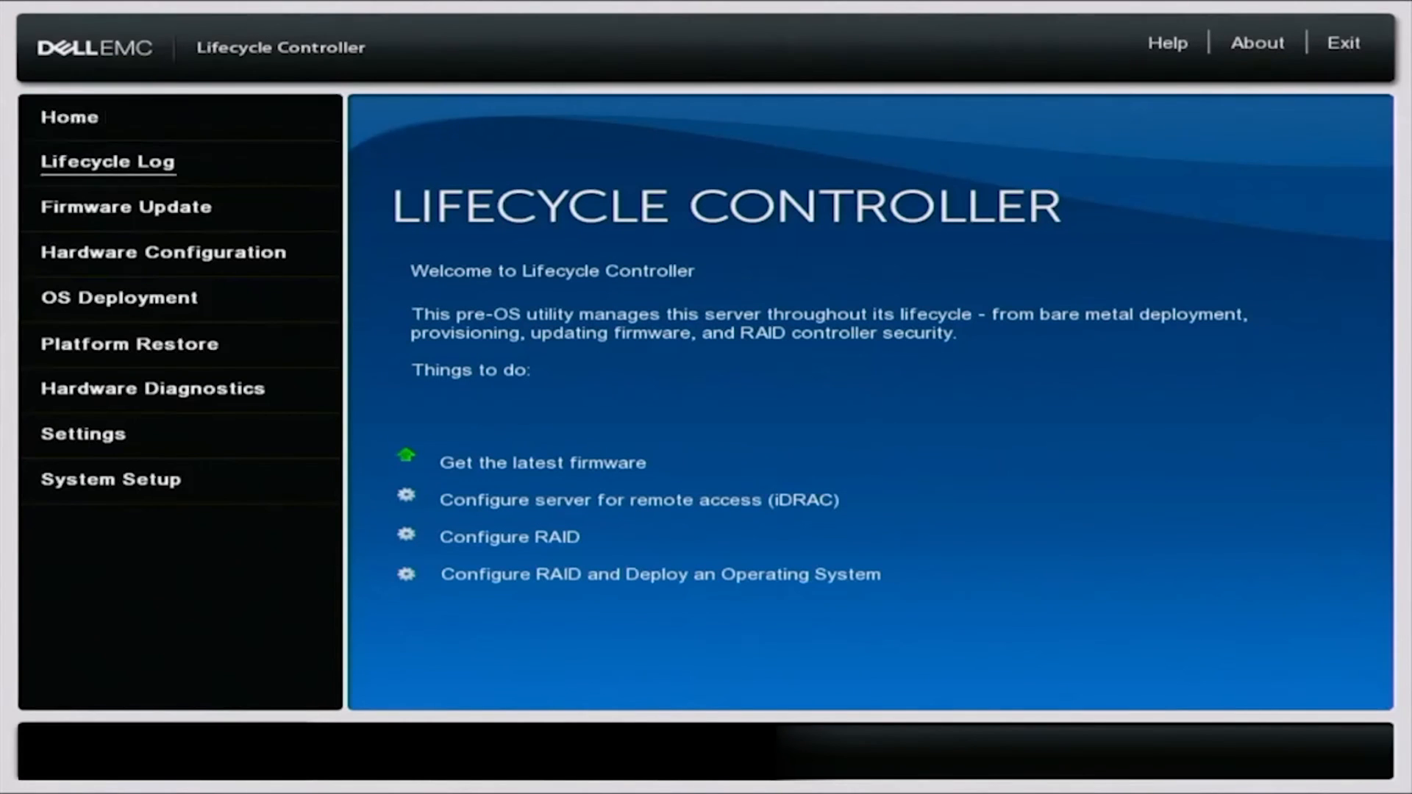
pyautogui.click(125, 207)
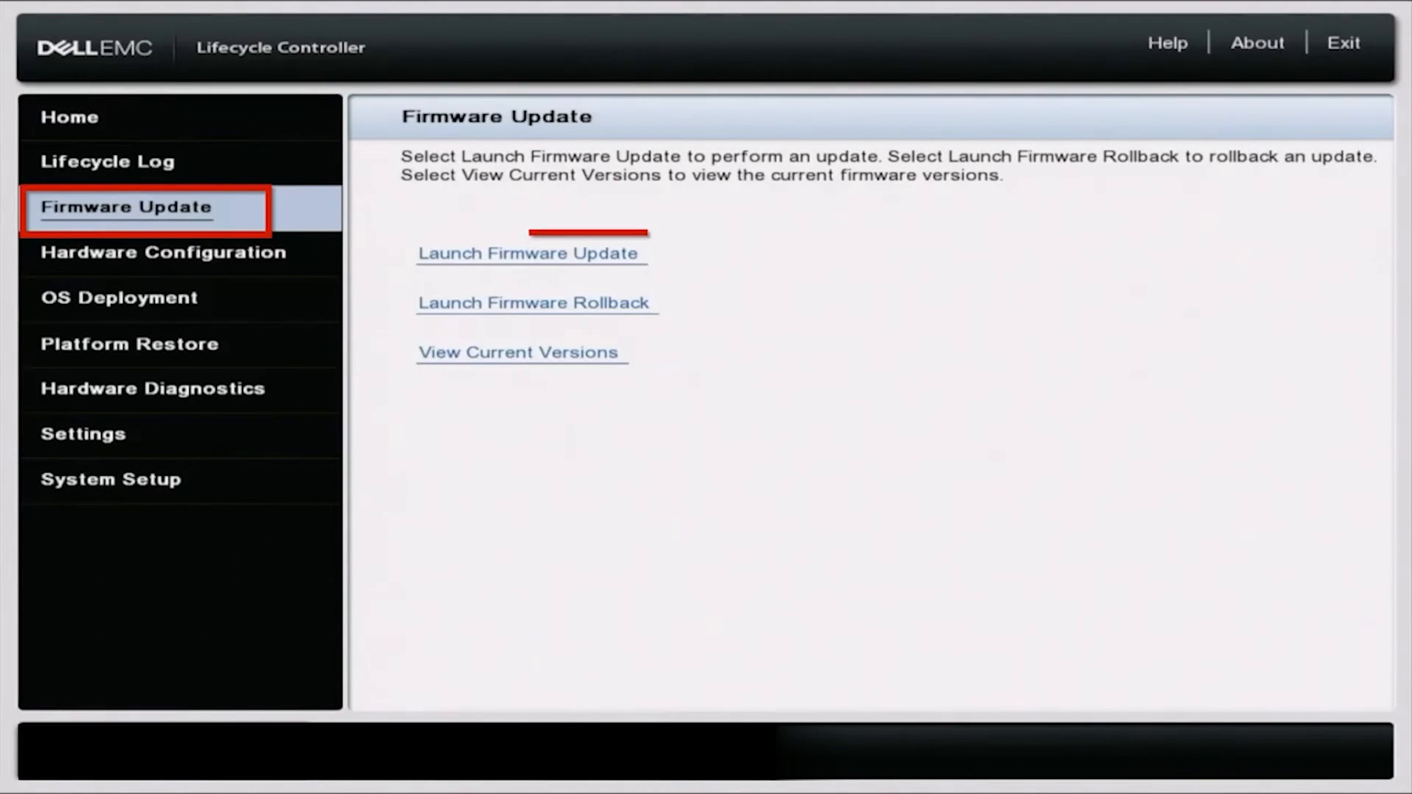
pyautogui.click(530, 254)
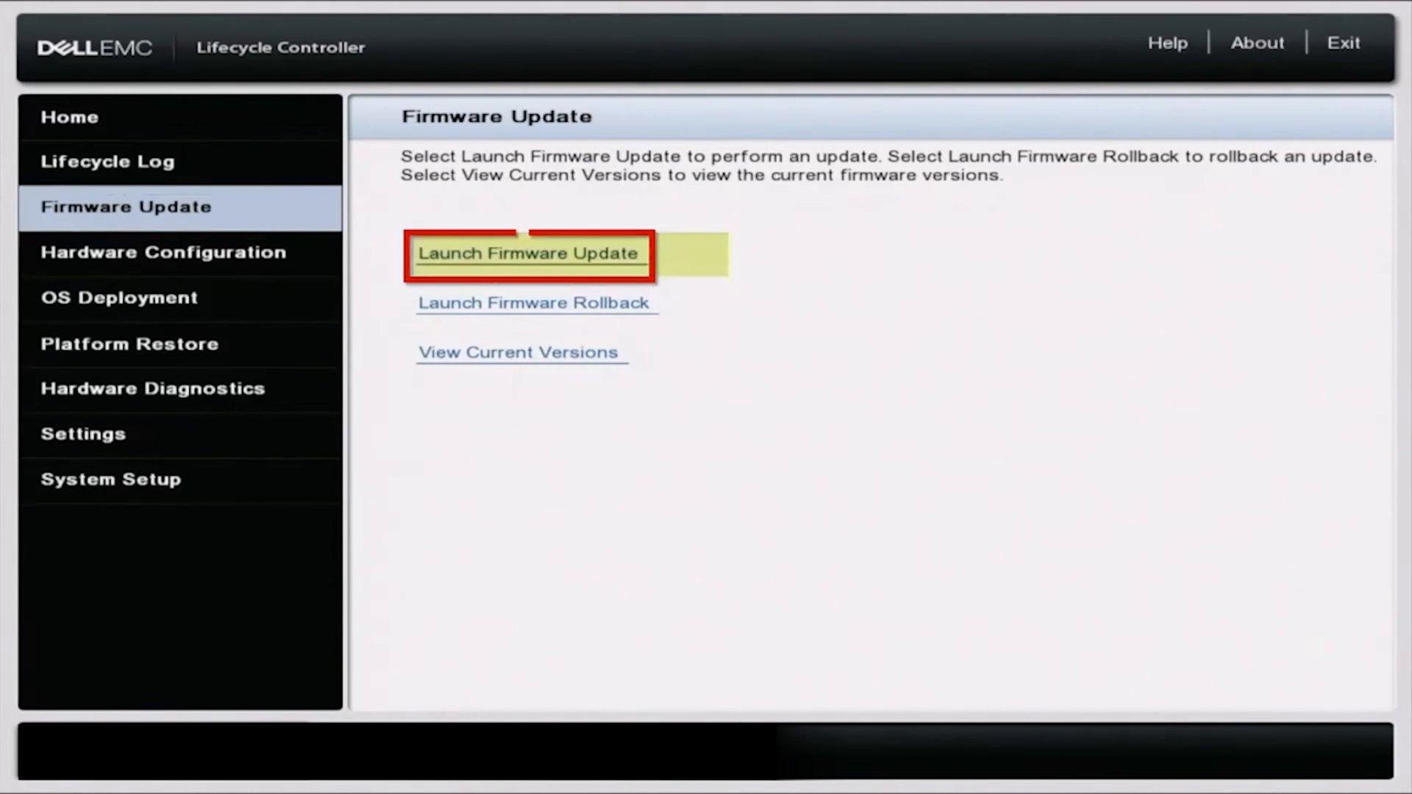
pyautogui.click(530, 253)
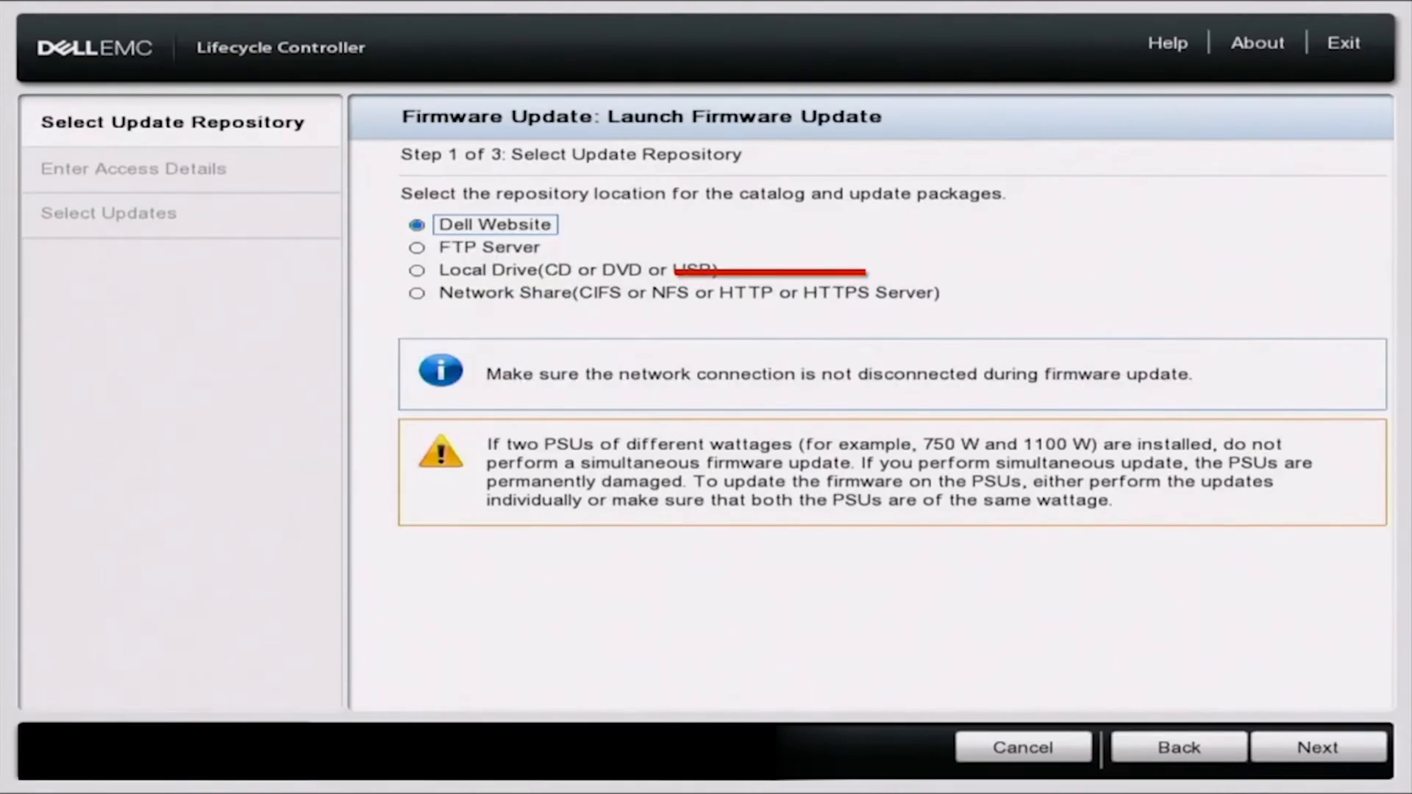
pyautogui.click(415, 247)
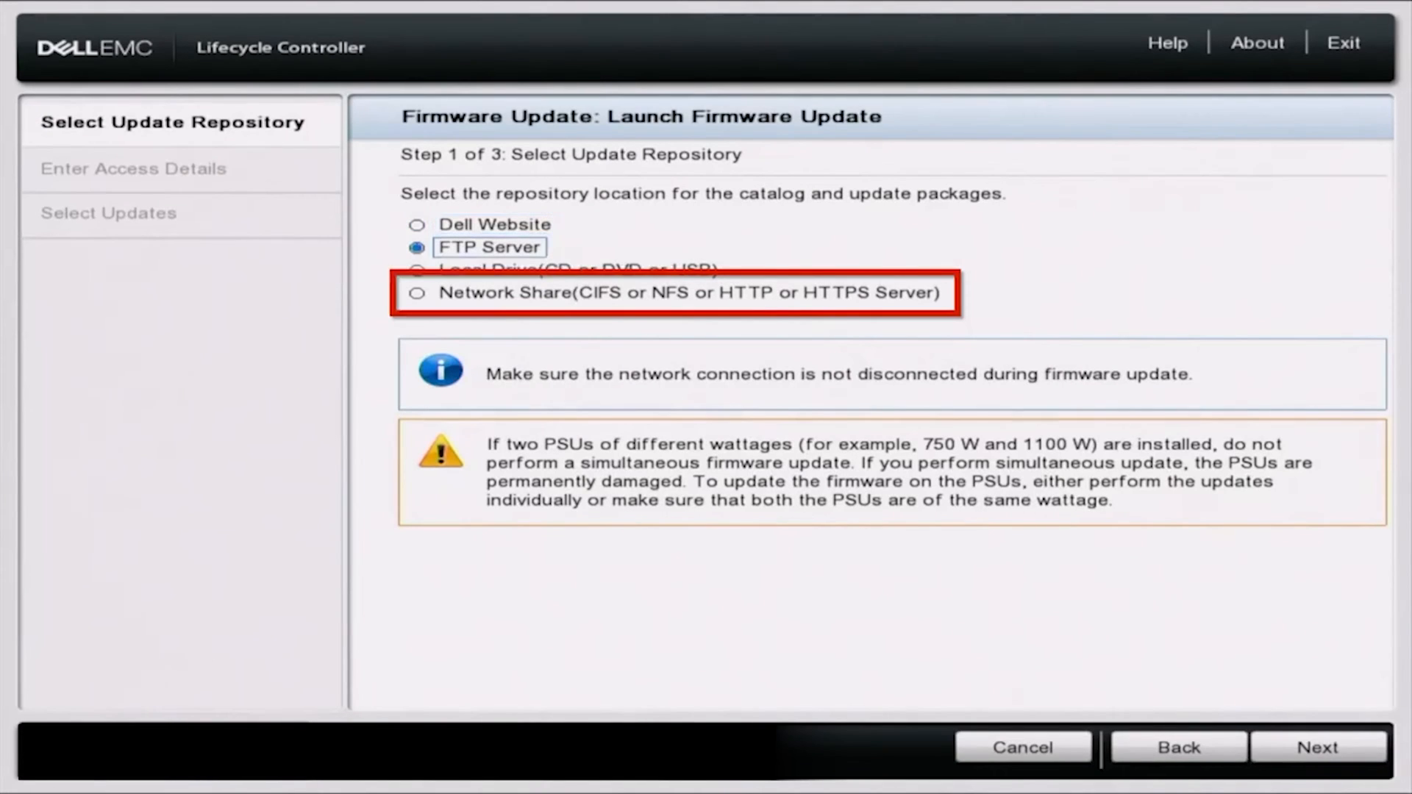
pyautogui.click(416, 293)
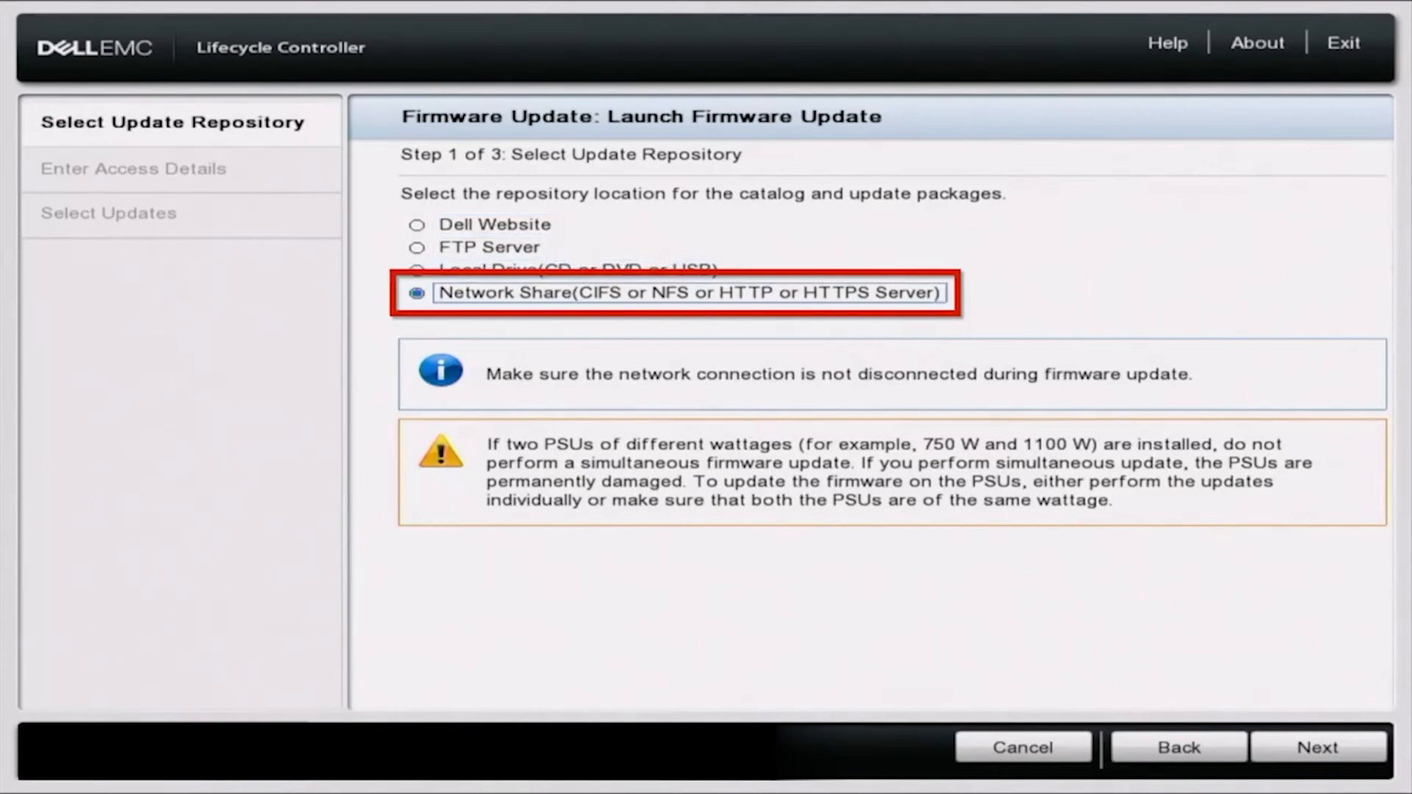
pyautogui.click(1321, 767)
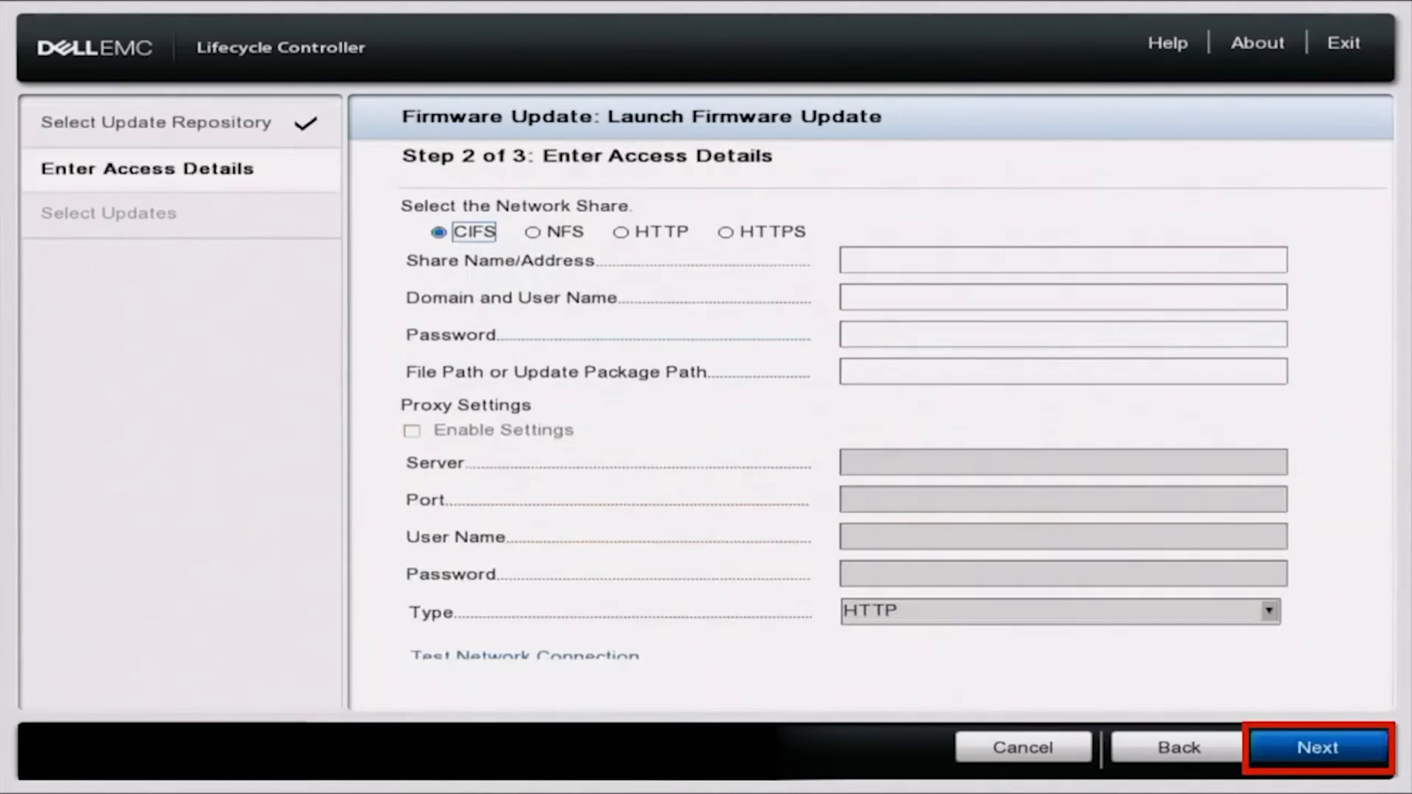
# Choose HTTPS with share address downloads.dell.com and advance, raising the certificate warning.
pyautogui.click(723, 231)
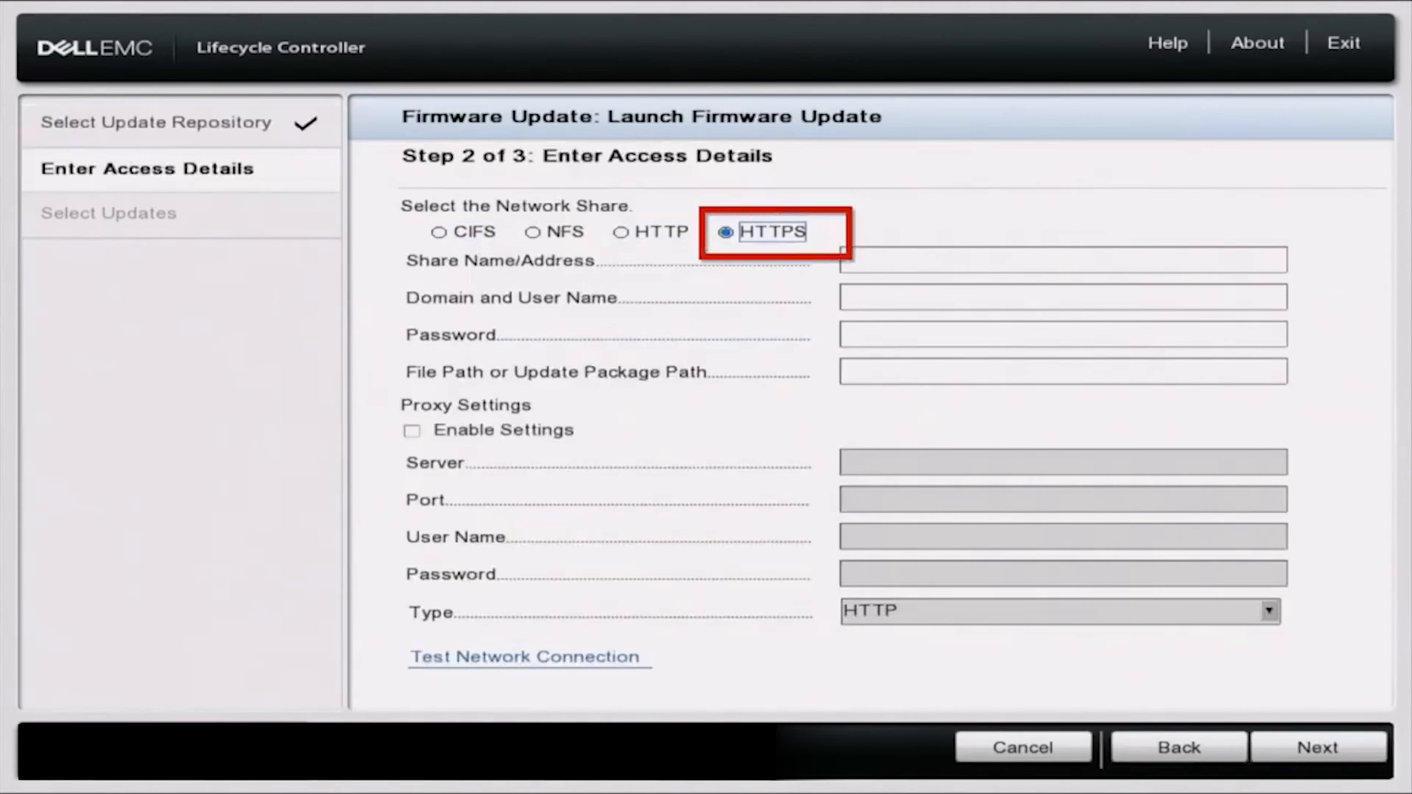
pyautogui.click(1060, 258)
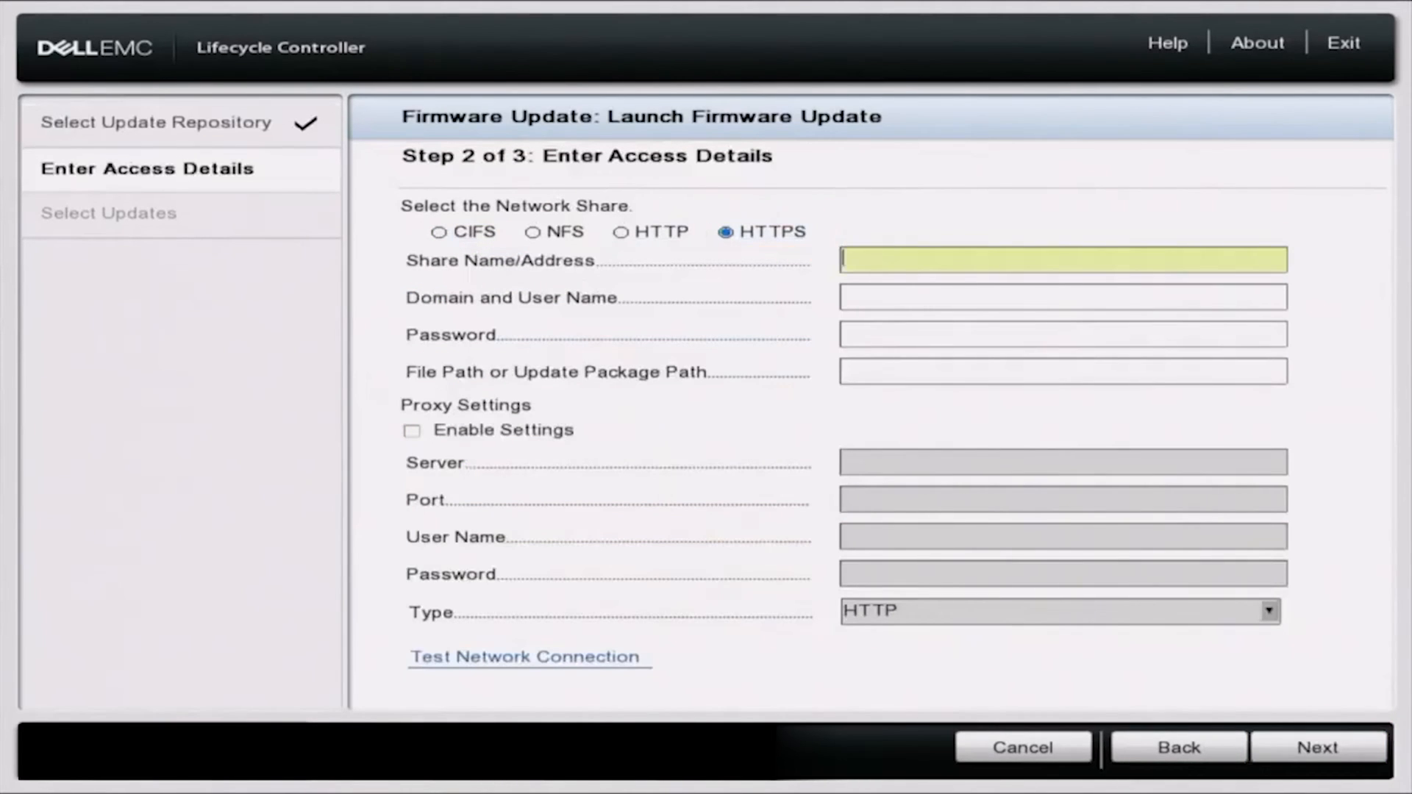
pyautogui.write('do')
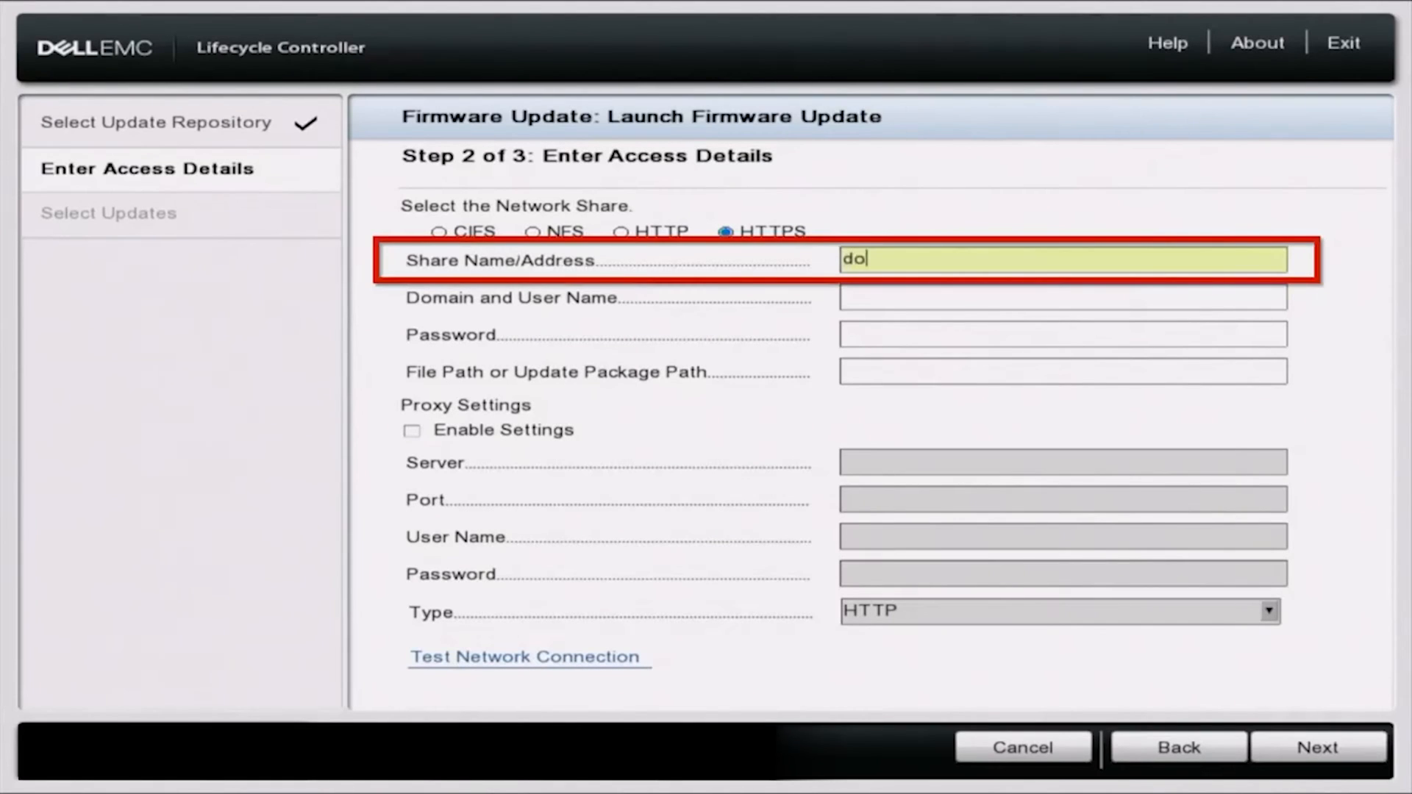
pyautogui.write('wnload')
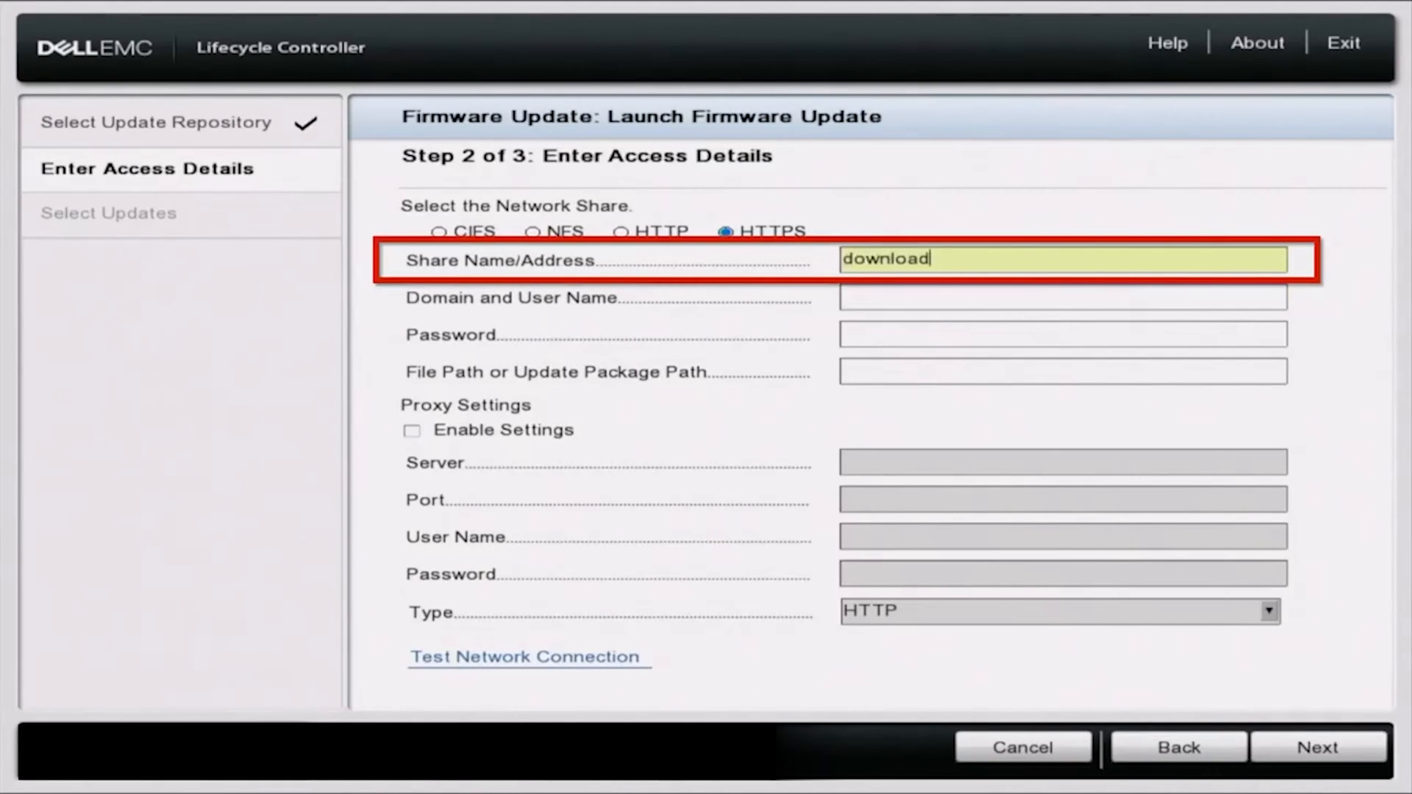
pyautogui.write('s.')
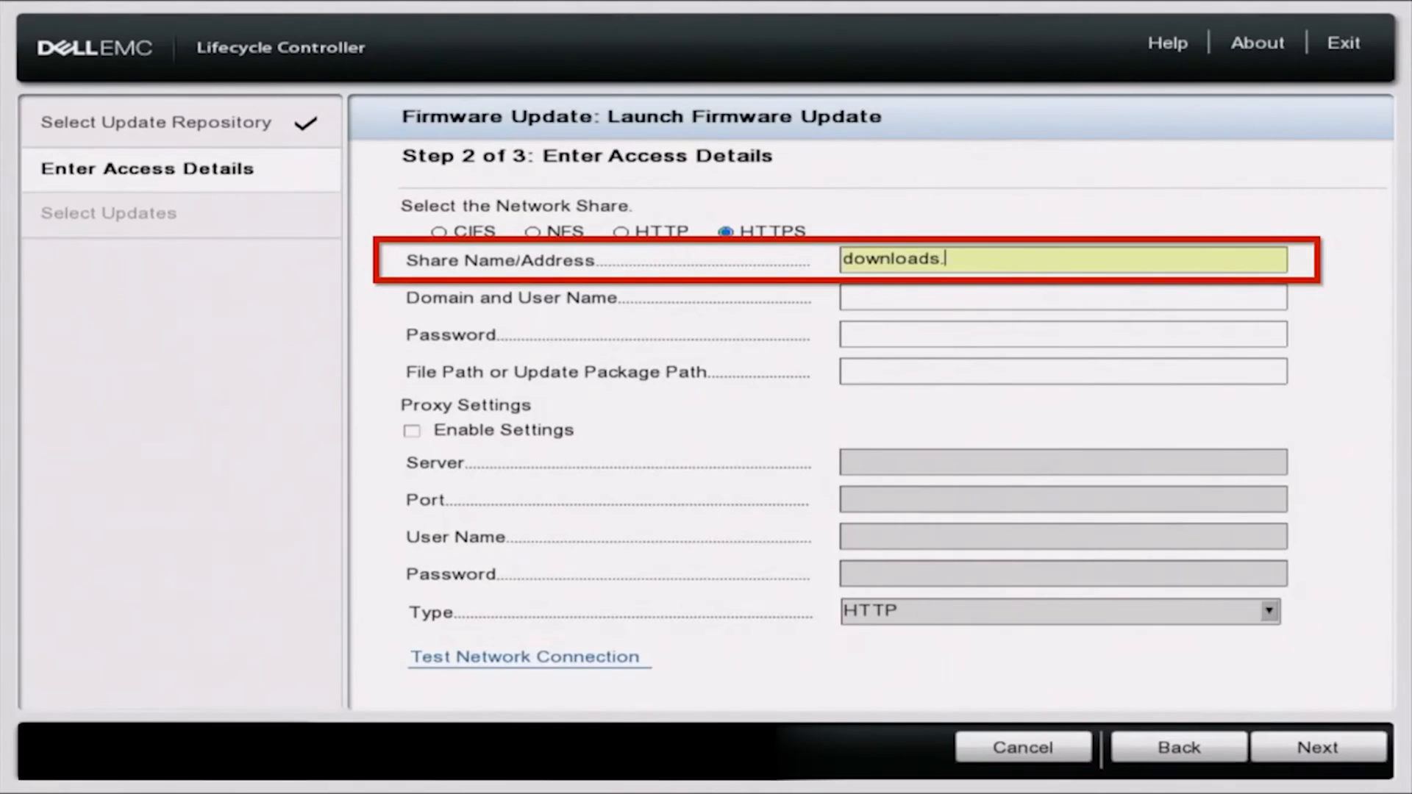
pyautogui.write('dell.com')
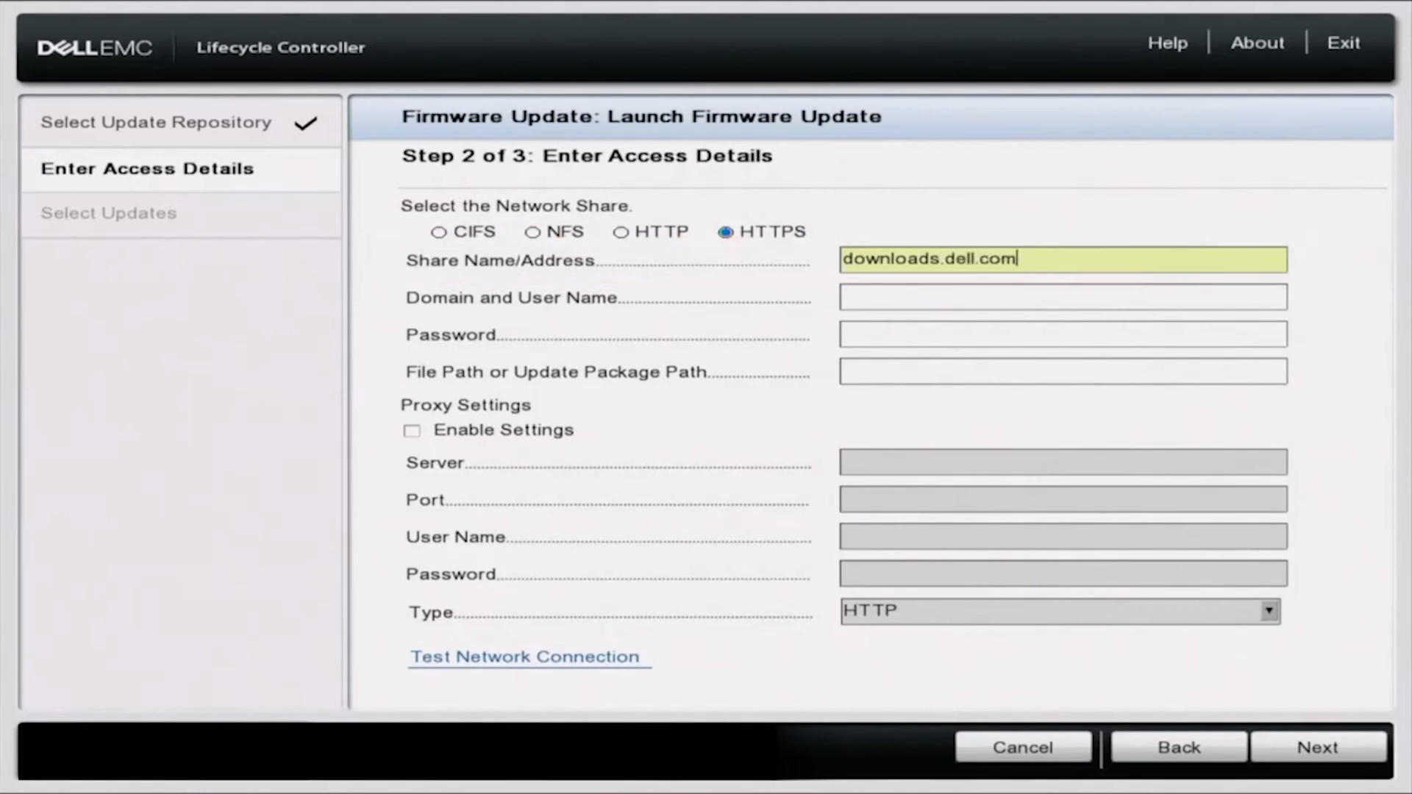
pyautogui.click(1061, 333)
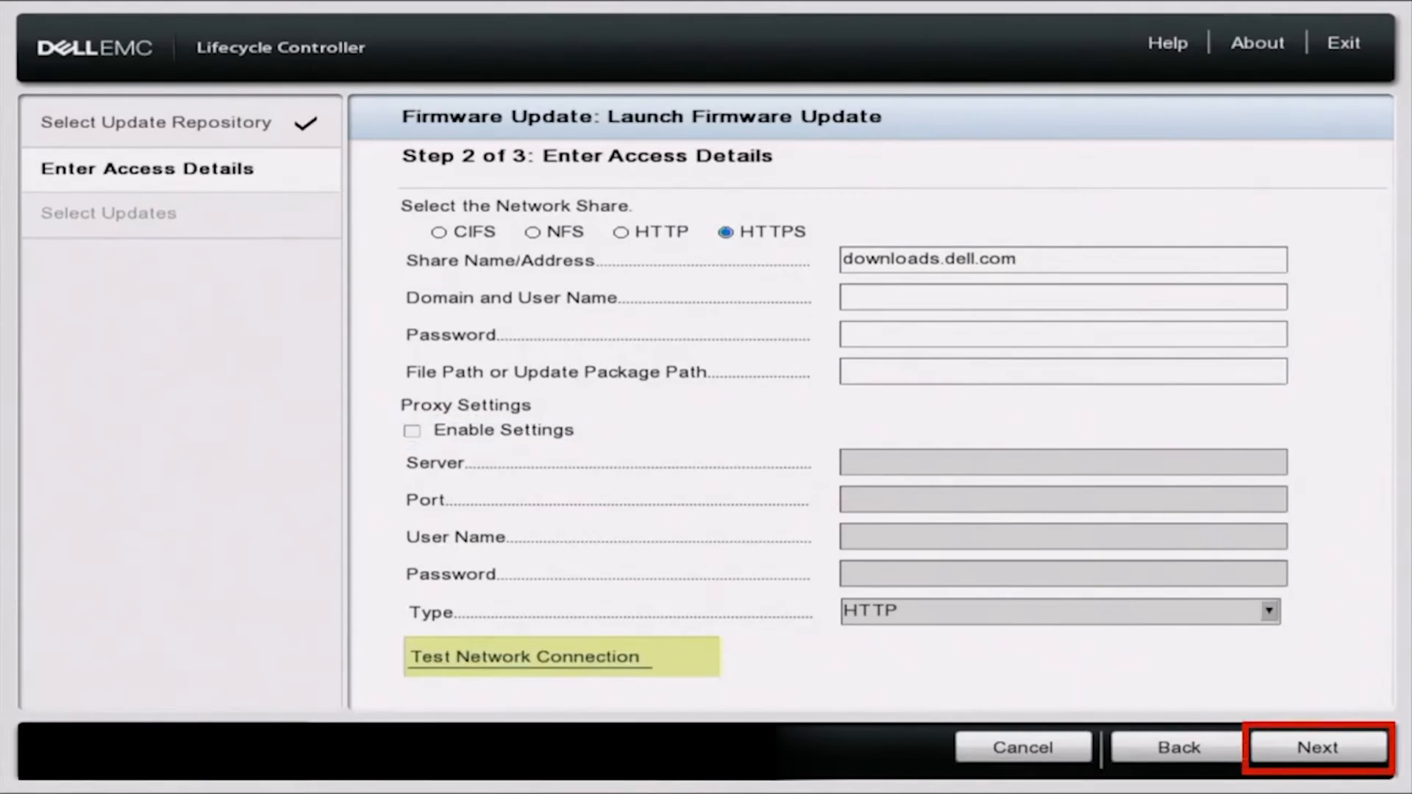
pyautogui.click(1315, 748)
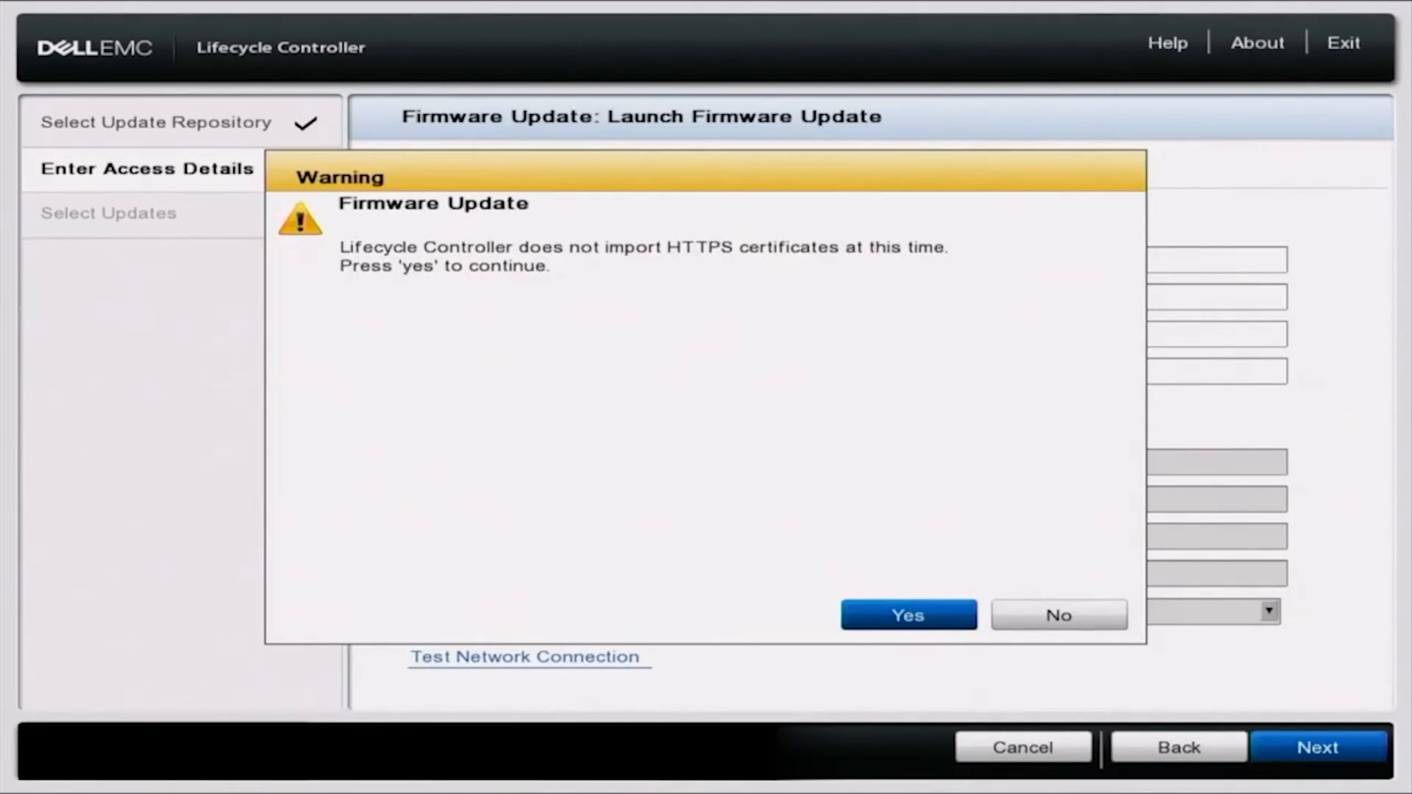
# Answer Yes to the HTTPS certificate warning so step 3, Select Updates, loads the catalog.
pyautogui.click(907, 615)
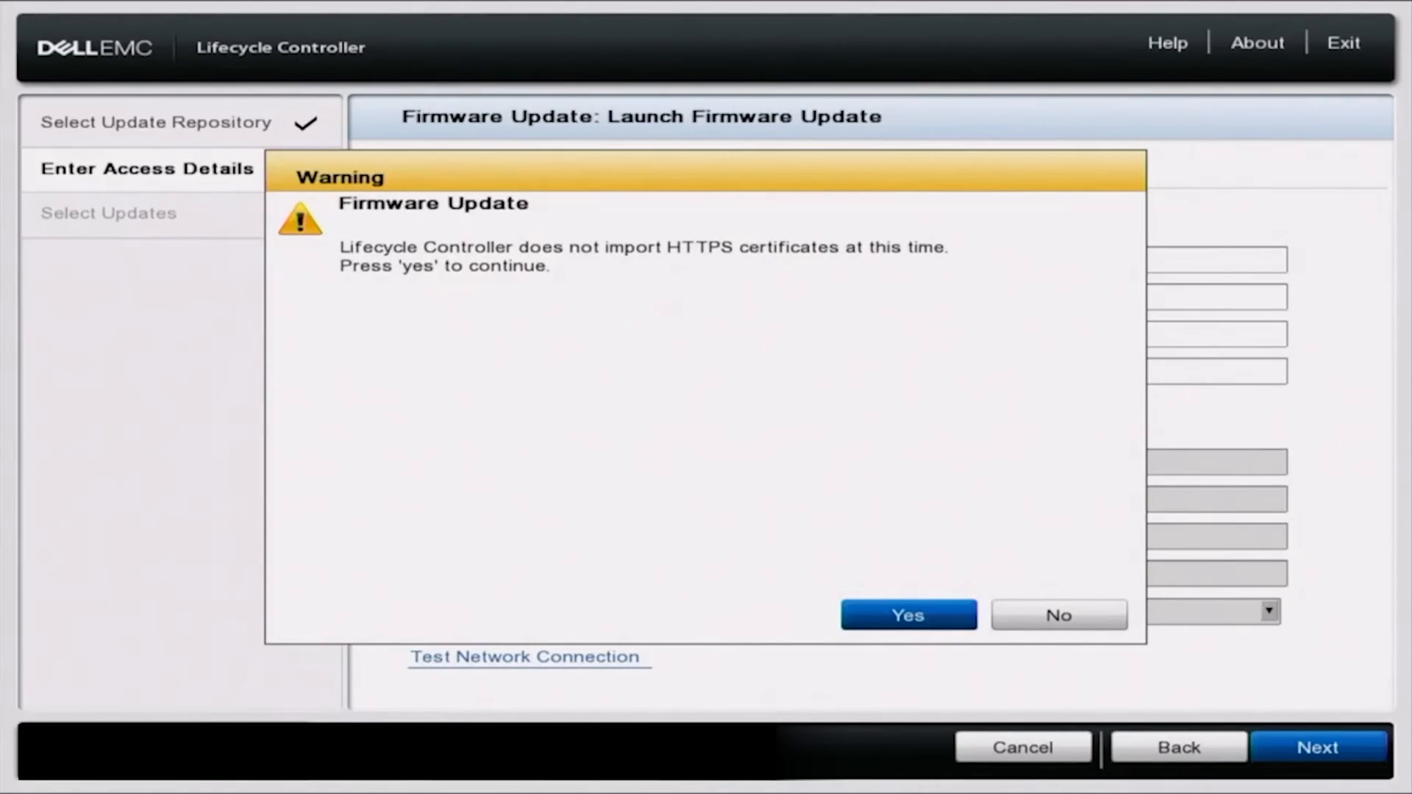
pyautogui.click(908, 614)
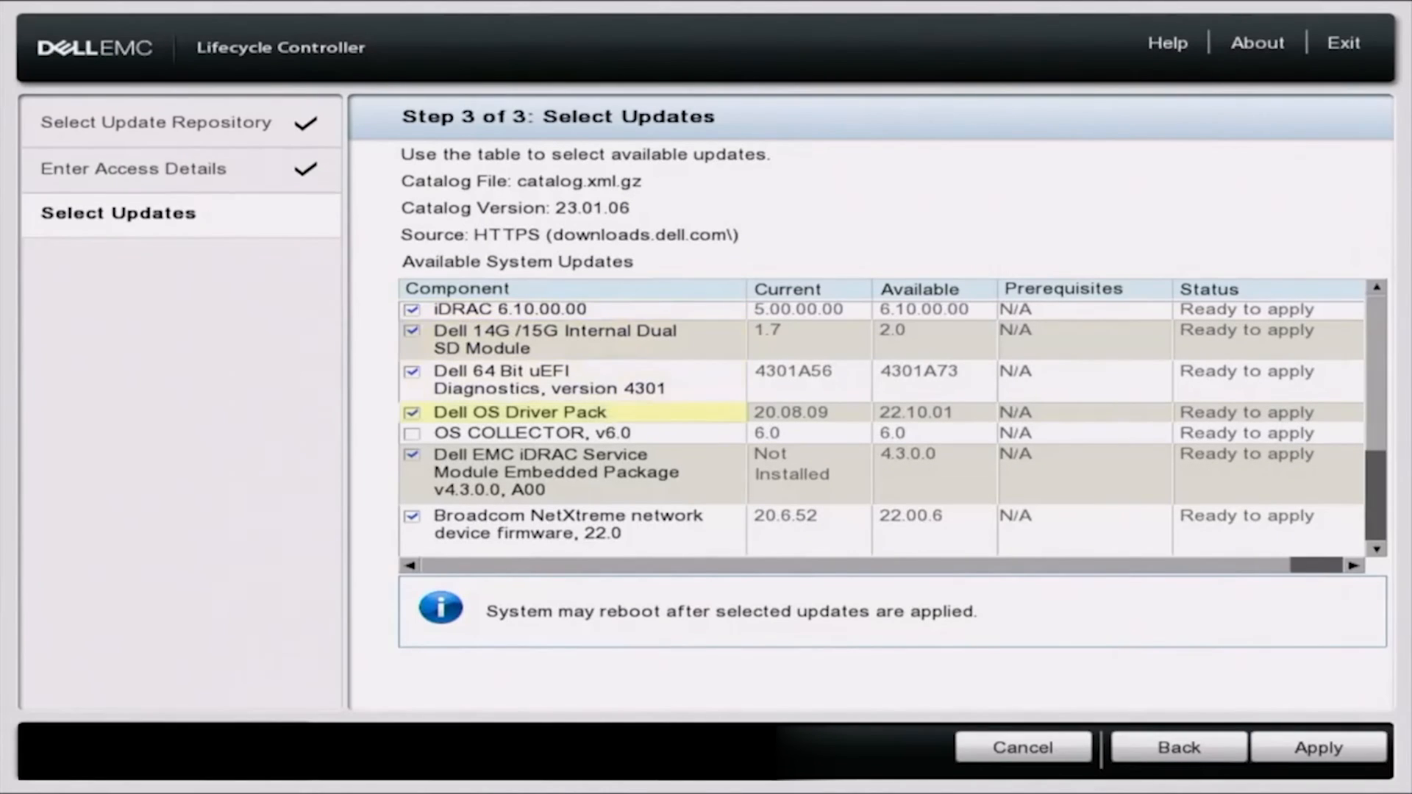
# Check OS COLLECTOR so all listed updates are selected, then apply them.
pyautogui.click(411, 433)
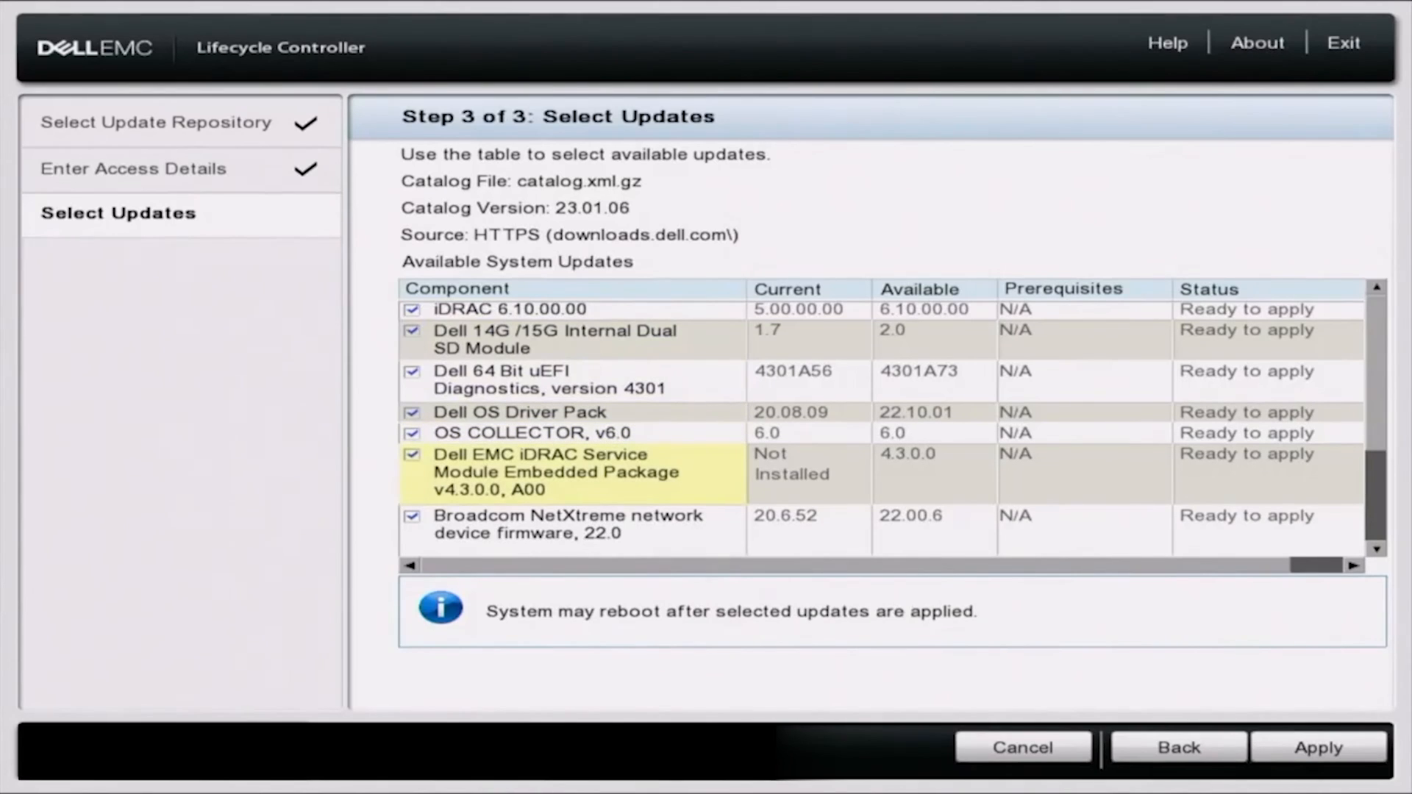
pyautogui.scroll(-3)
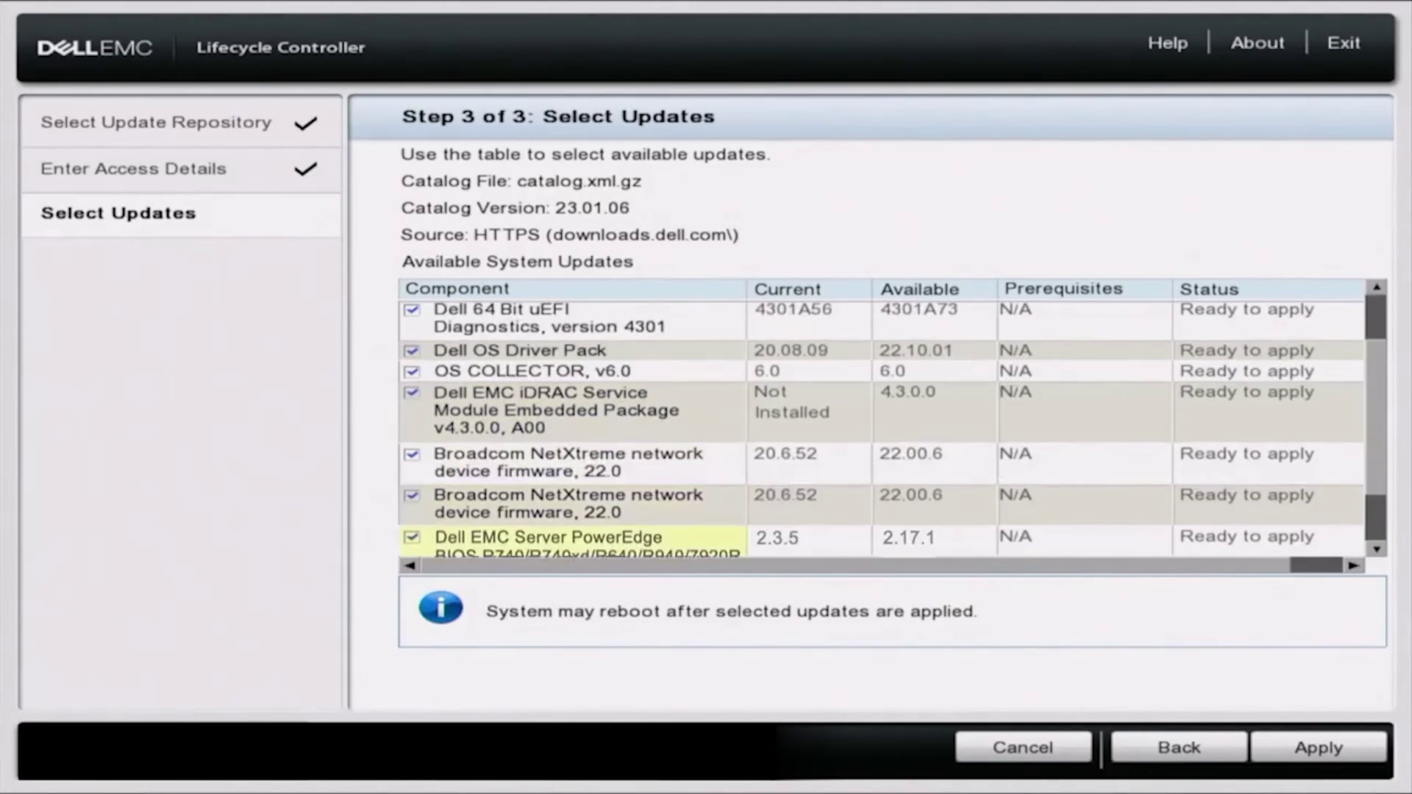
pyautogui.scroll(-3)
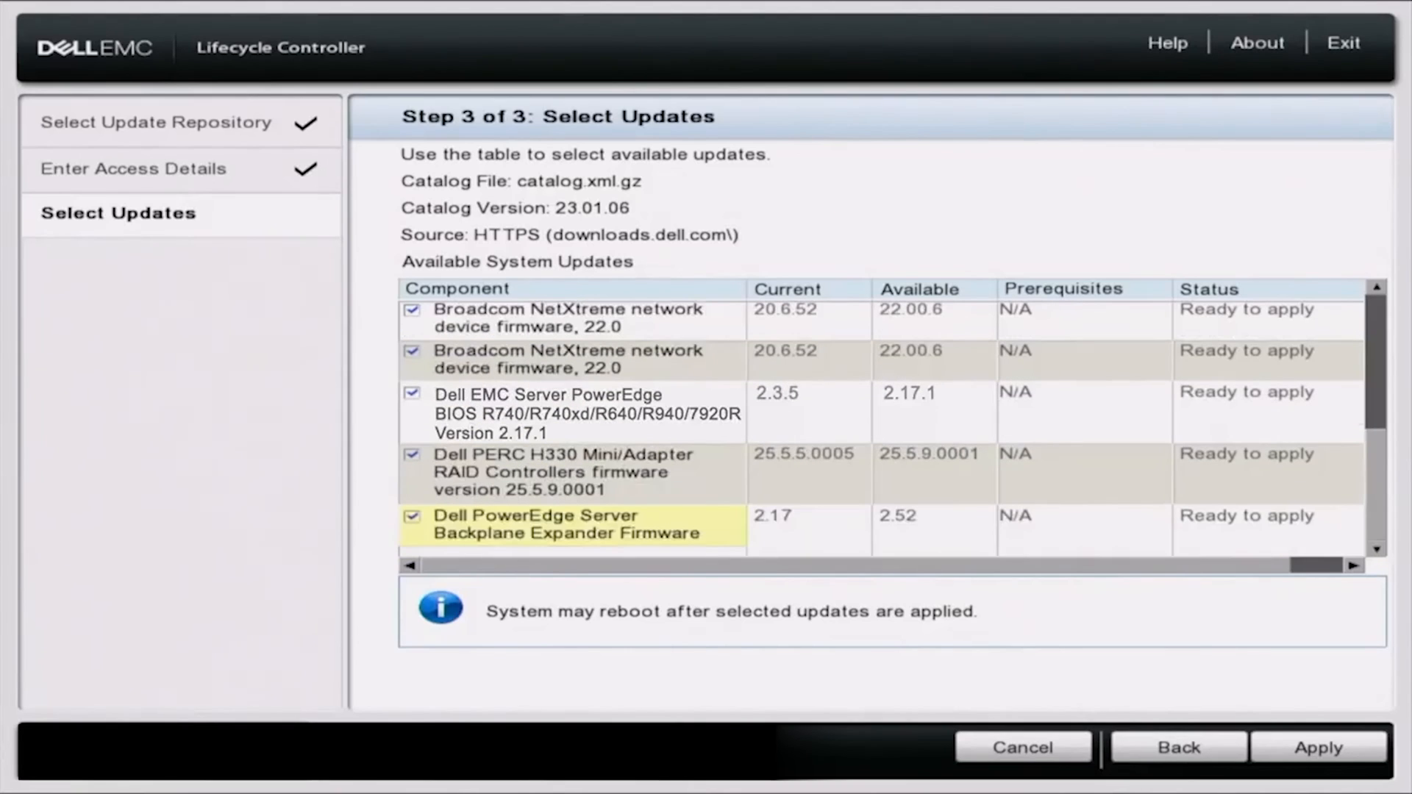
pyautogui.click(1322, 747)
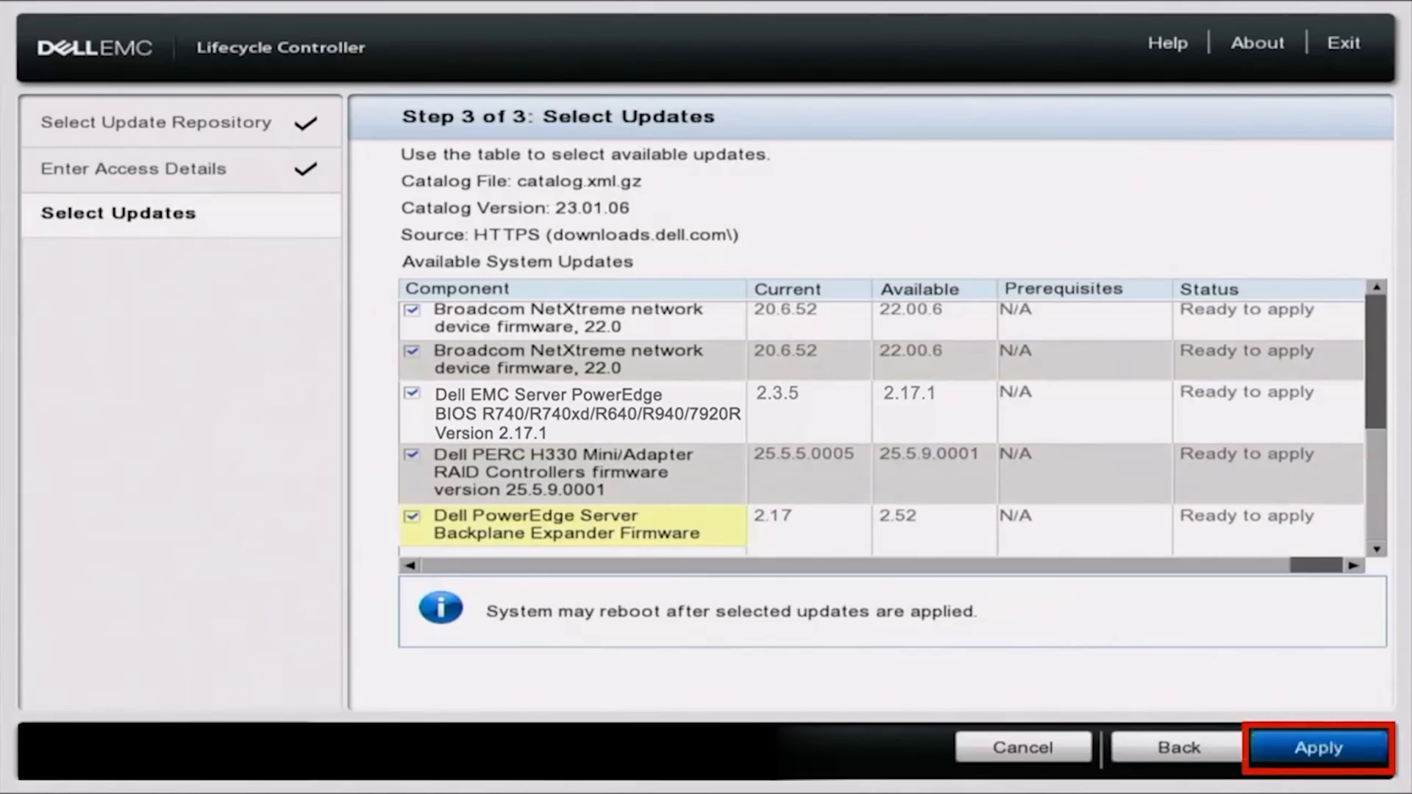
pyautogui.click(1318, 749)
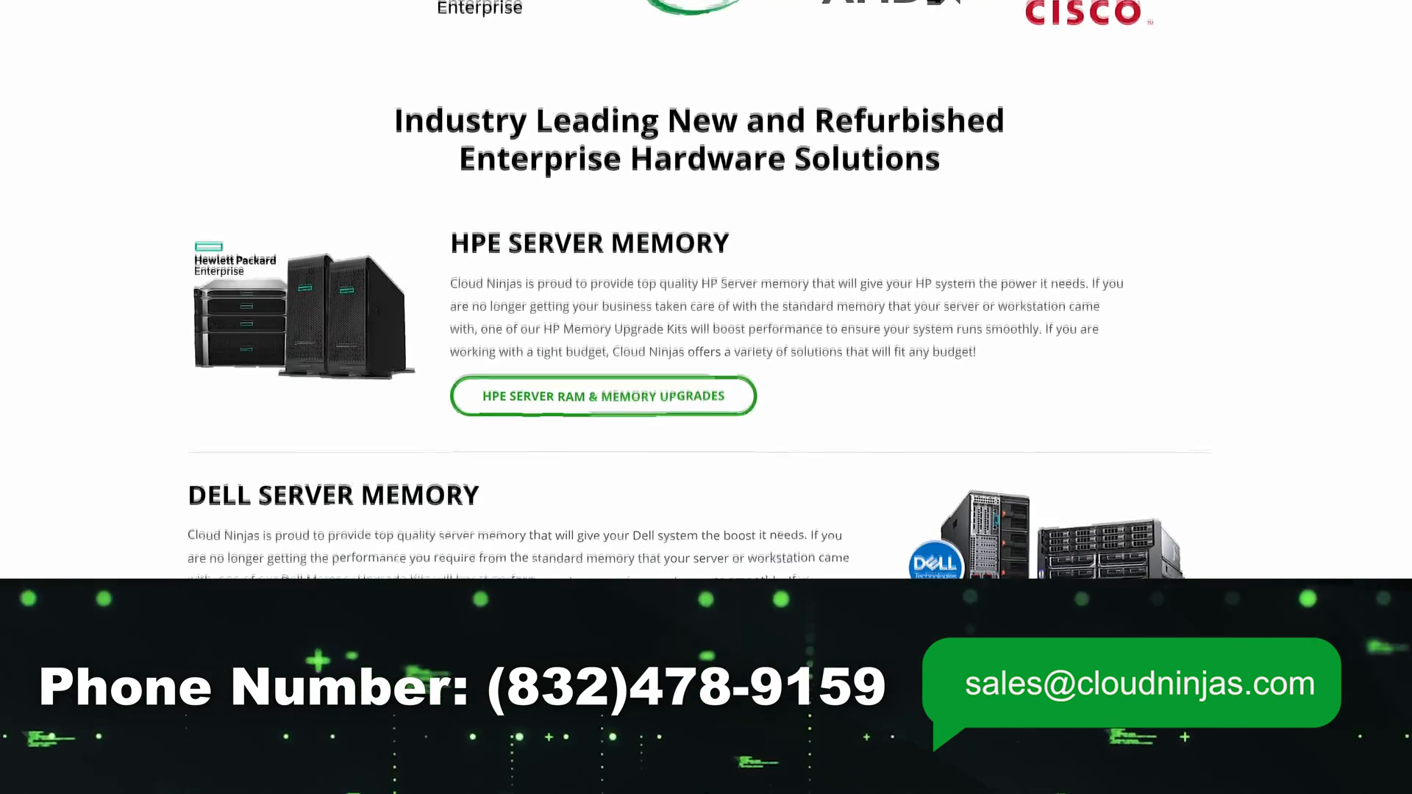
pyautogui.scroll(-3)
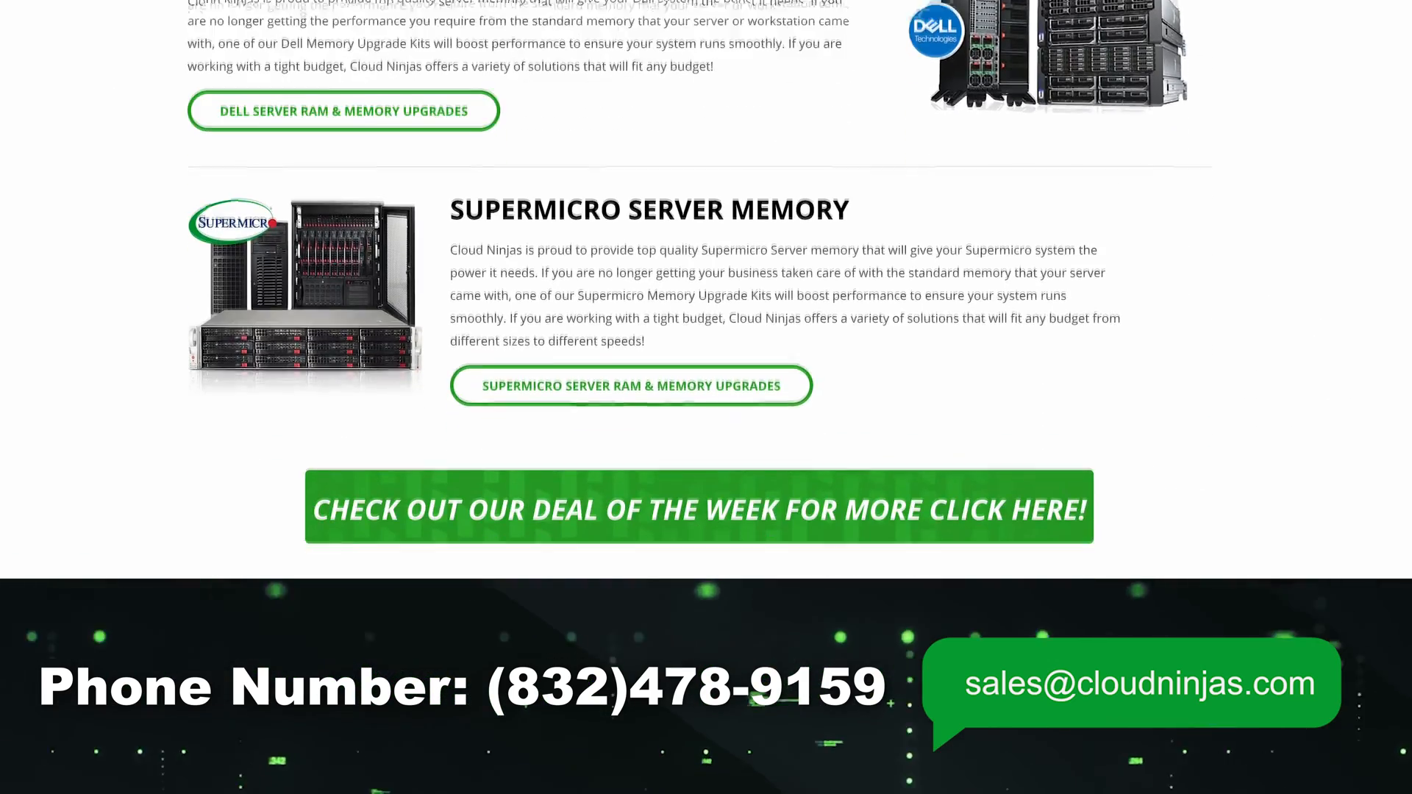
pyautogui.scroll(-3)
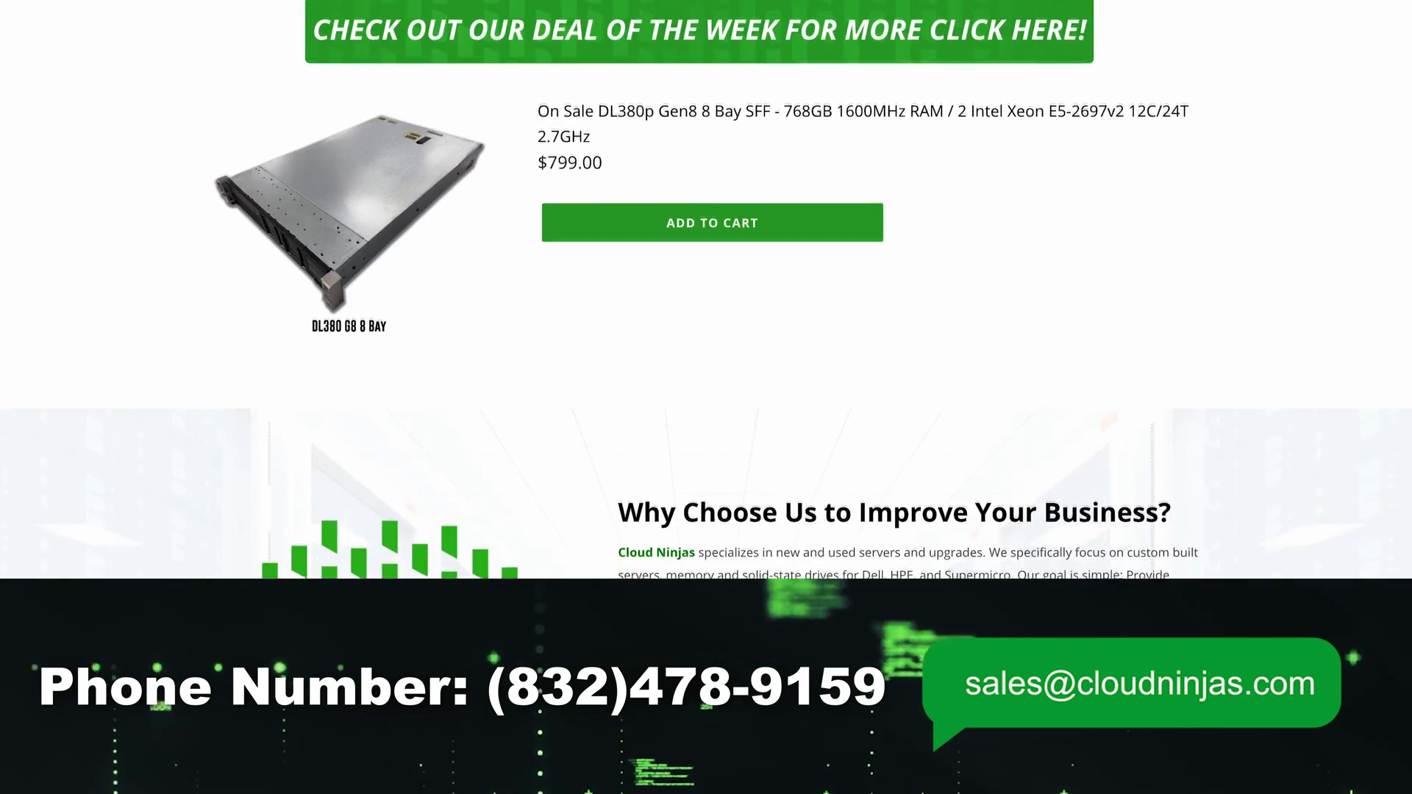